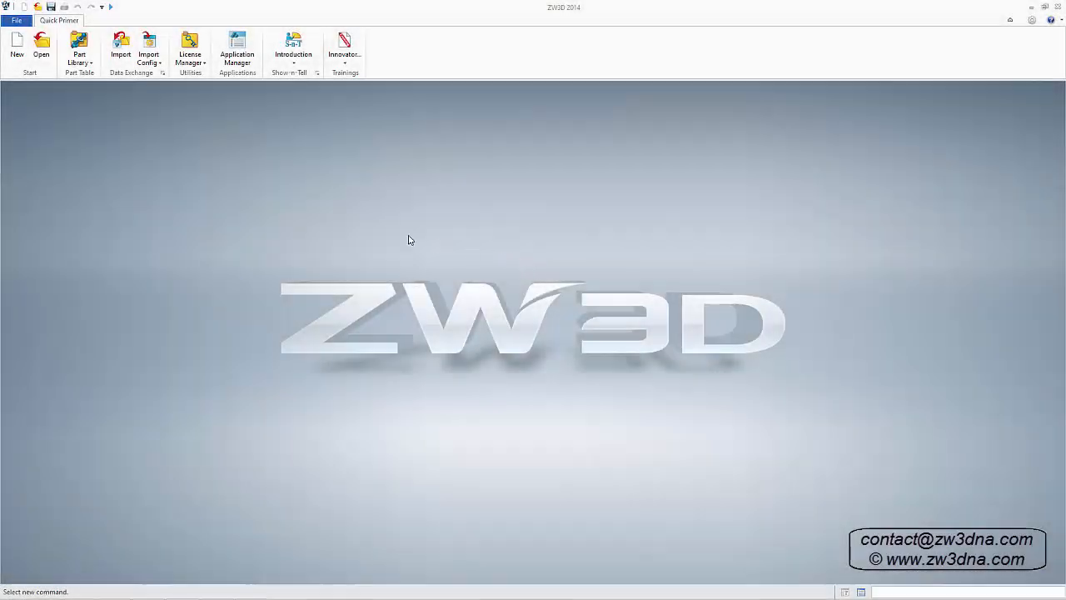
# Bring up the Open dialog in the 2D Machining folder and expand the file-type list.
pyautogui.click(37, 45)
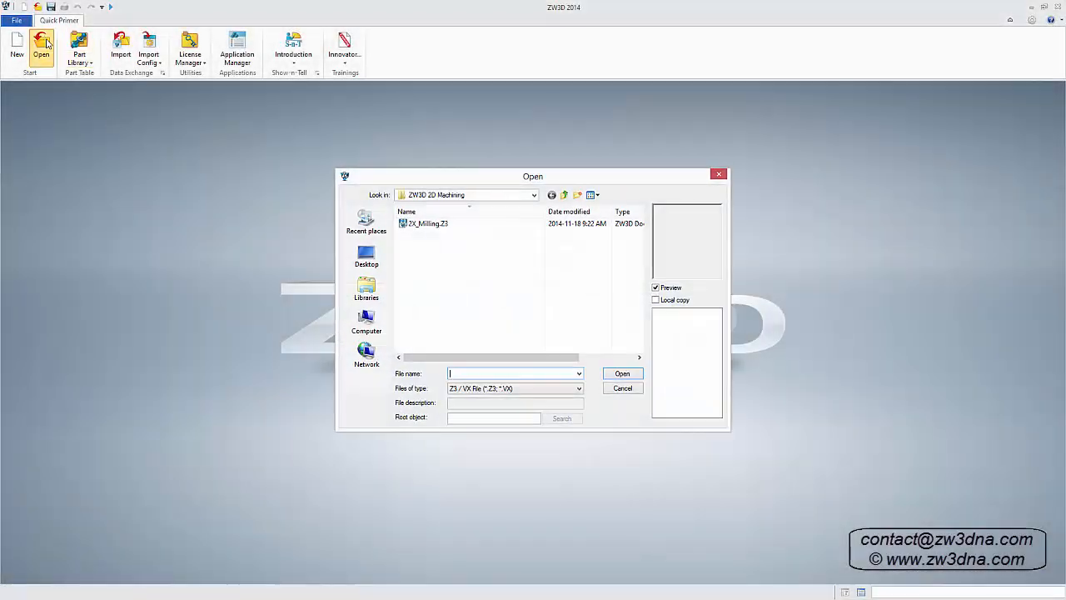
pyautogui.click(577, 388)
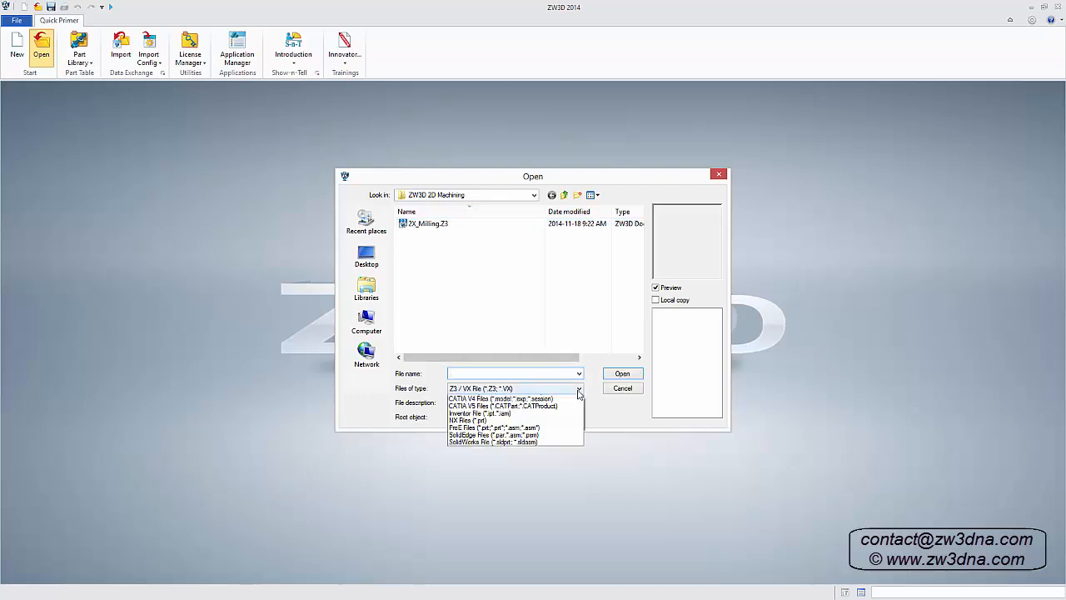
pyautogui.click(578, 388)
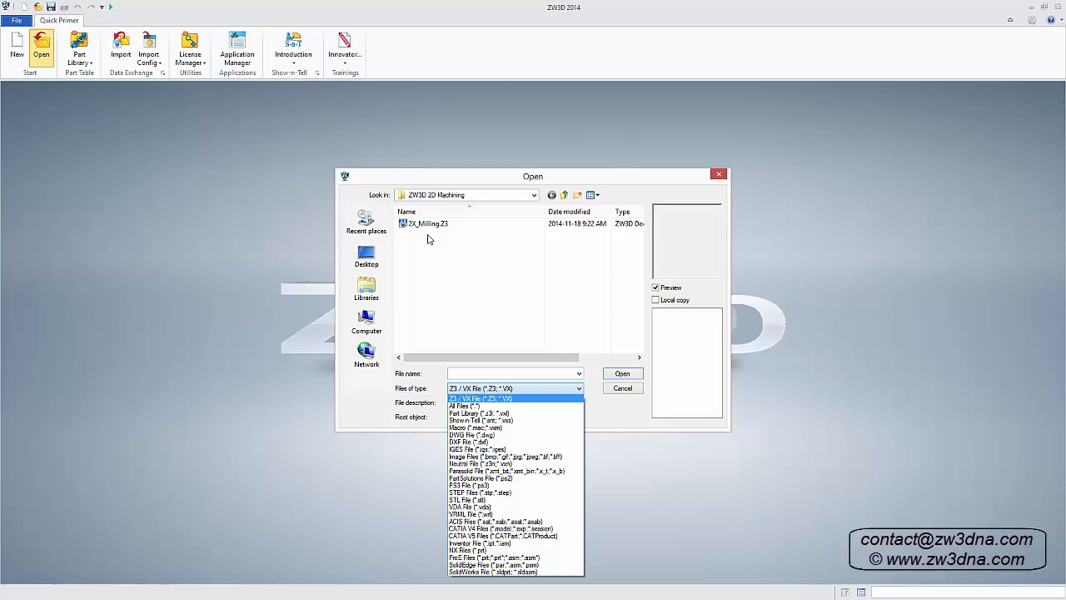
# Open 2X_Milling.Z3 into its CAM plan Part001_CAM.
pyautogui.click(622, 373)
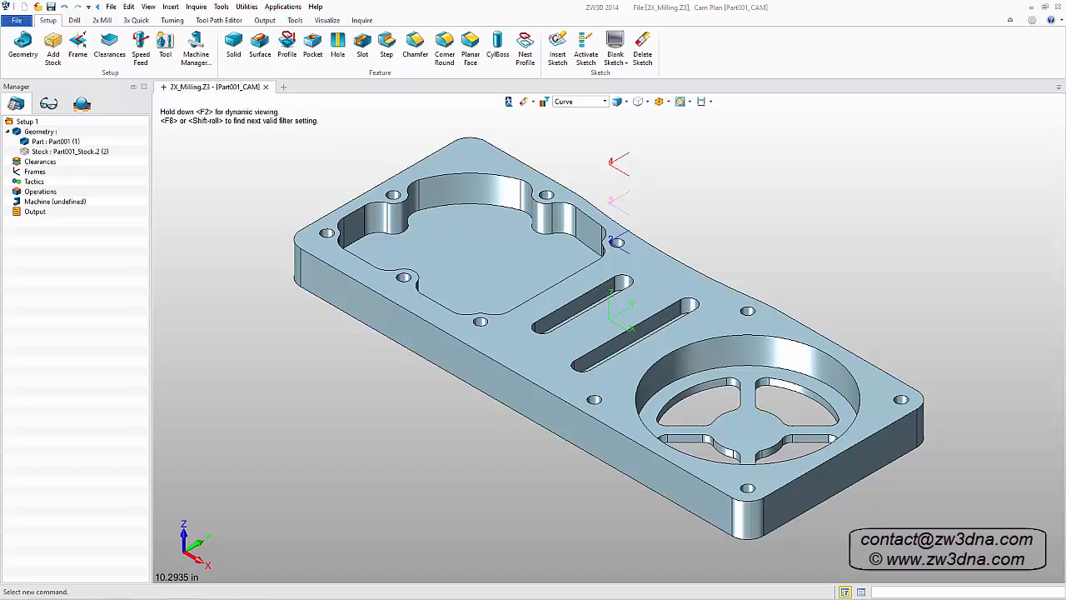
# Start a 2x Mill zigzag cut with a profile feature from the plate's outer contour.
pyautogui.click(104, 21)
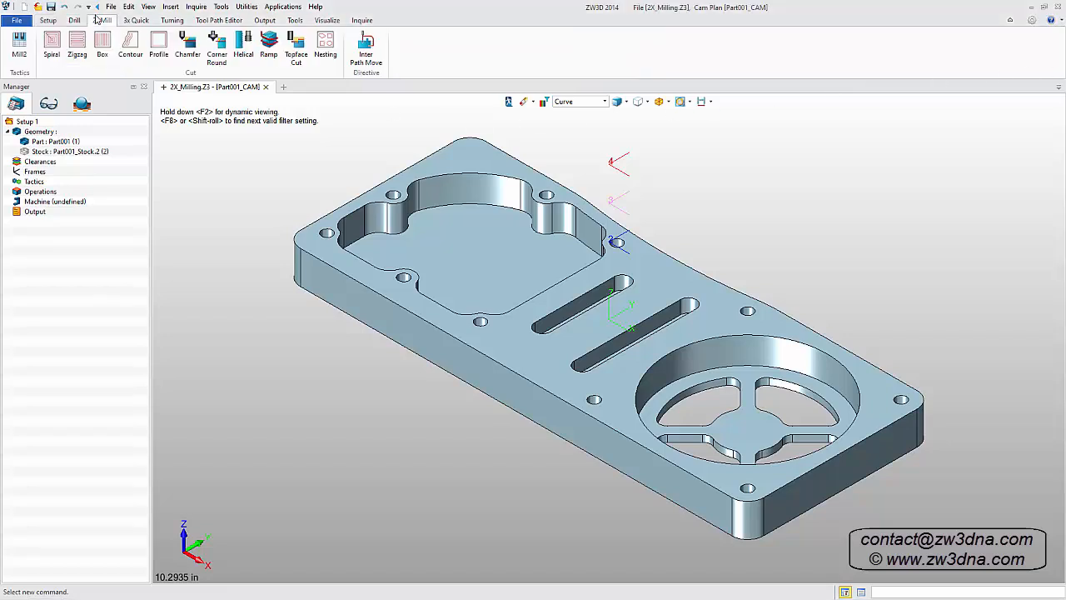
pyautogui.click(76, 41)
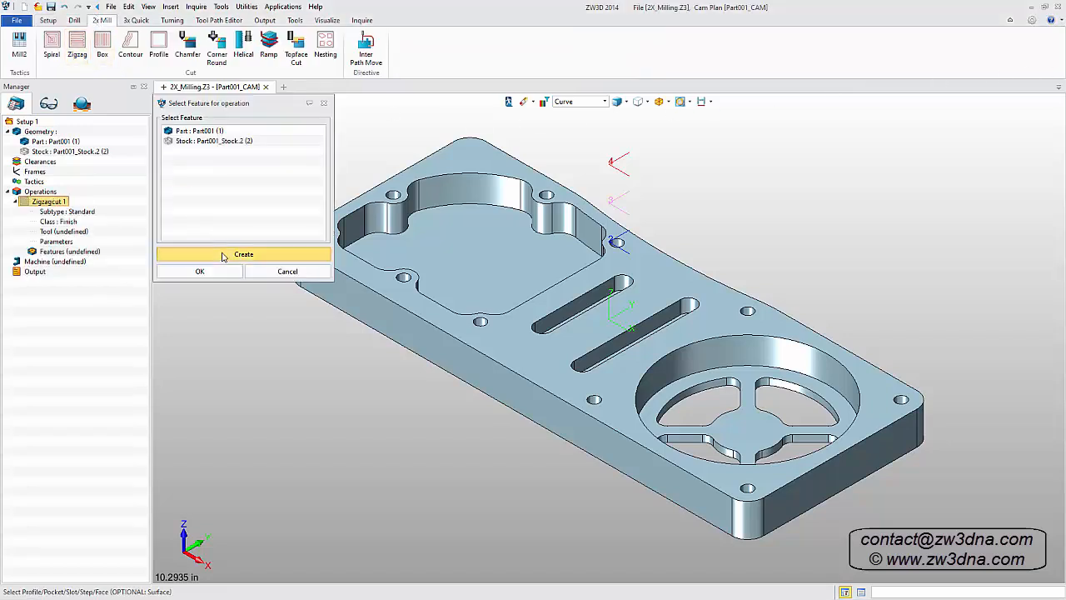
pyautogui.click(243, 254)
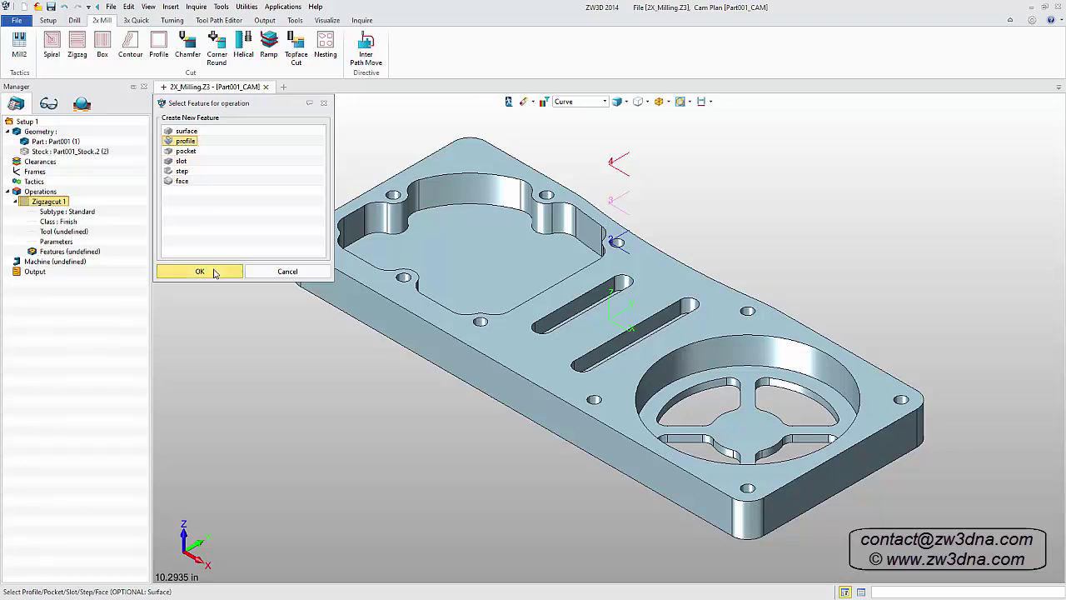
pyautogui.click(199, 271)
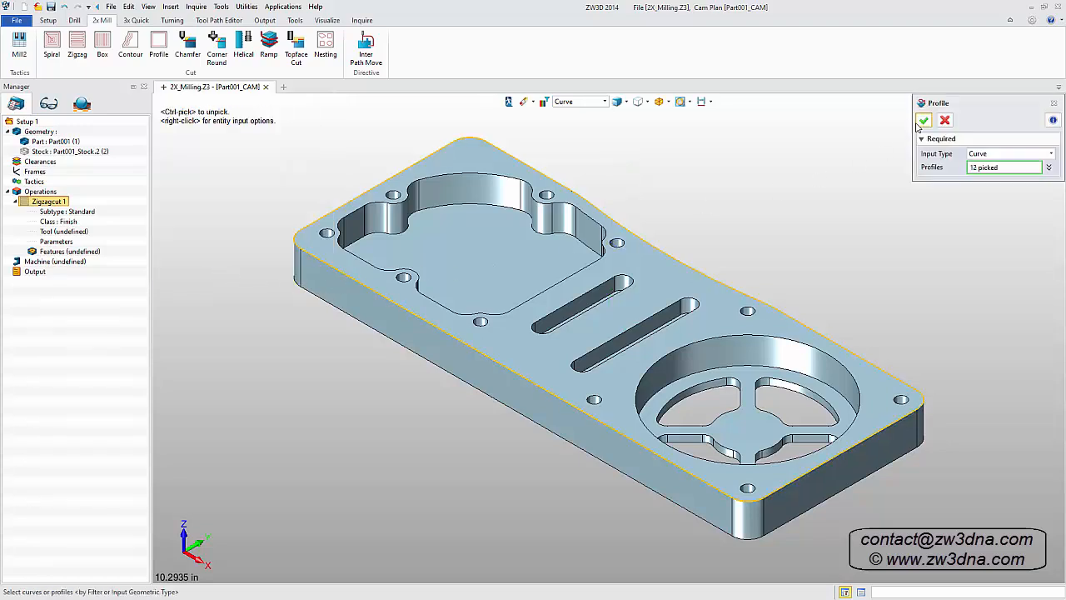
pyautogui.click(922, 120)
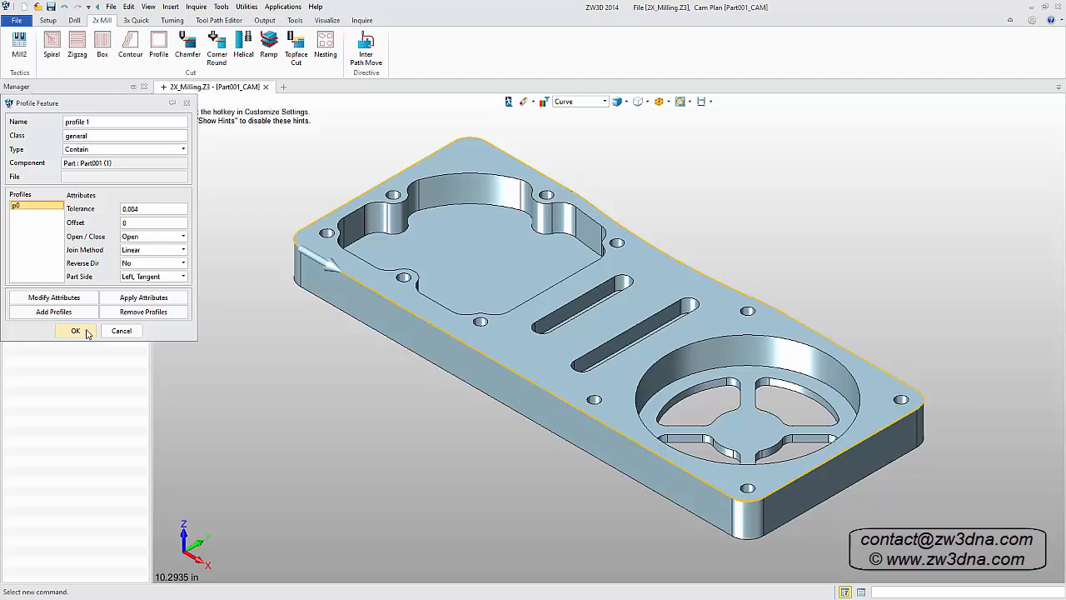
pyautogui.click(74, 330)
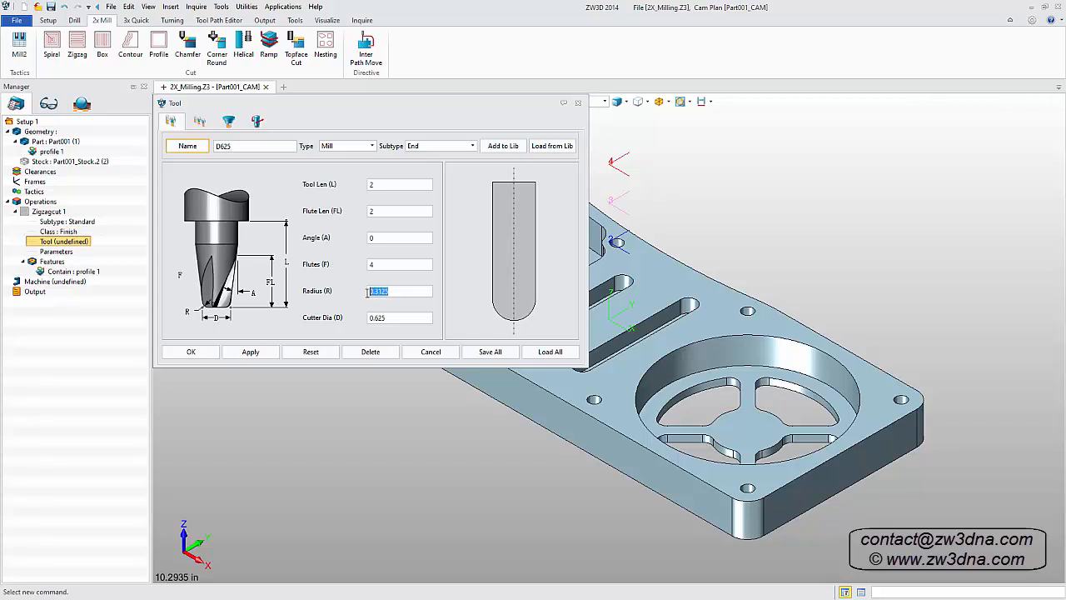
# Assign the D625 end mill with corner radius 0 and calculate the zigzag toolpath.
pyautogui.click(250, 352)
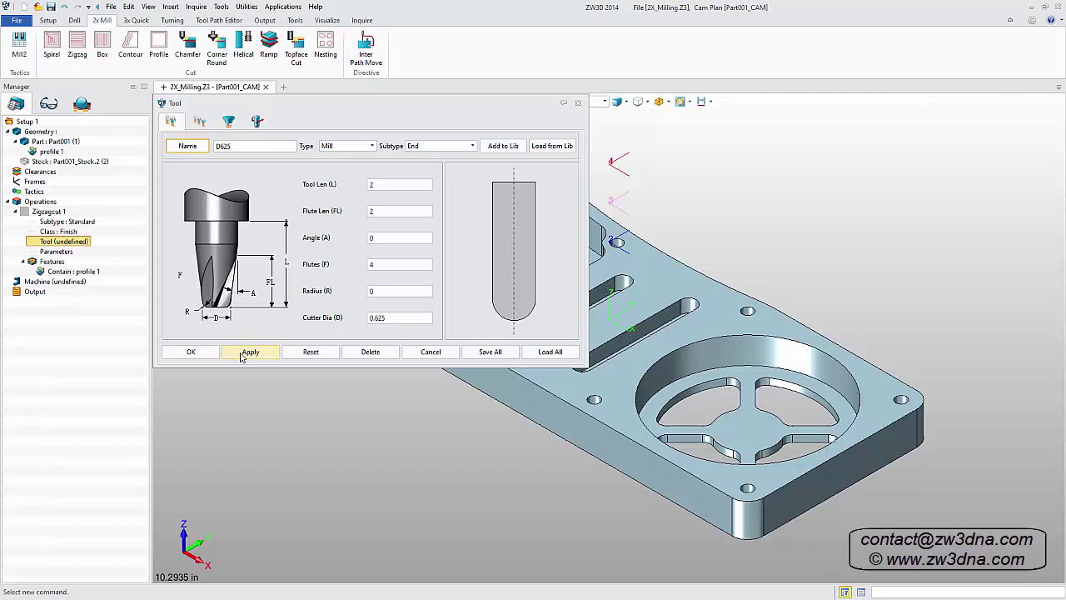
pyautogui.click(191, 351)
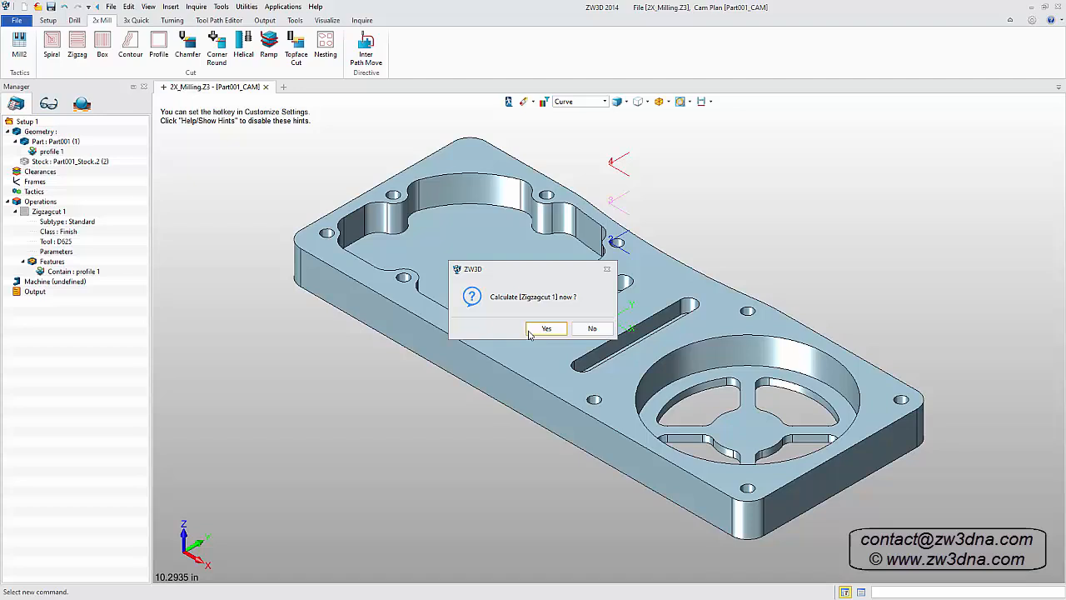
pyautogui.click(546, 328)
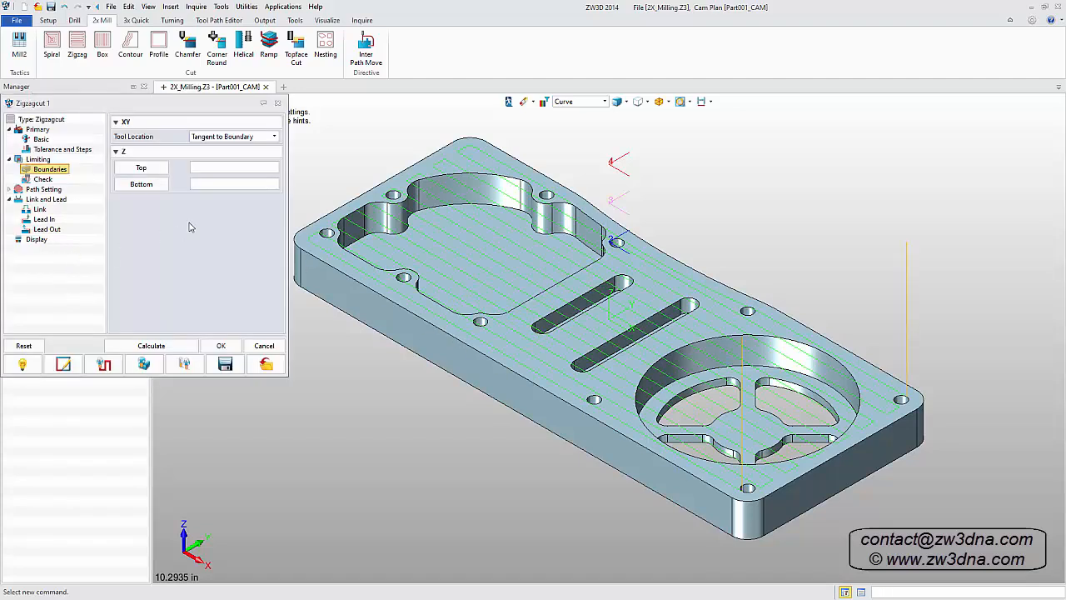
# Set Zigzagcut 1's tool location to Past Boundary with a 10% overhang.
pyautogui.click(274, 136)
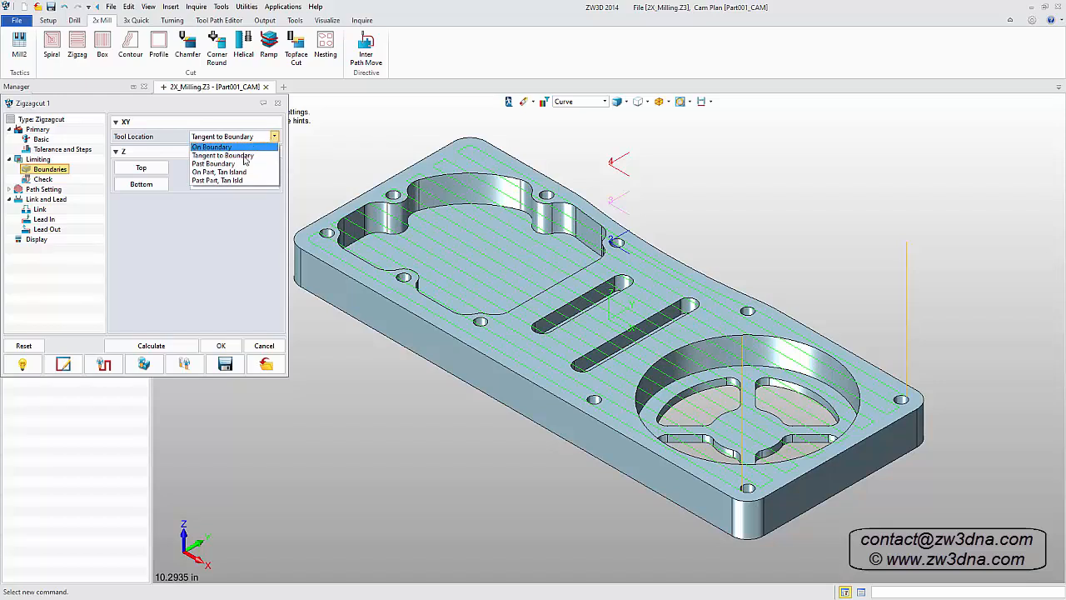
pyautogui.click(213, 163)
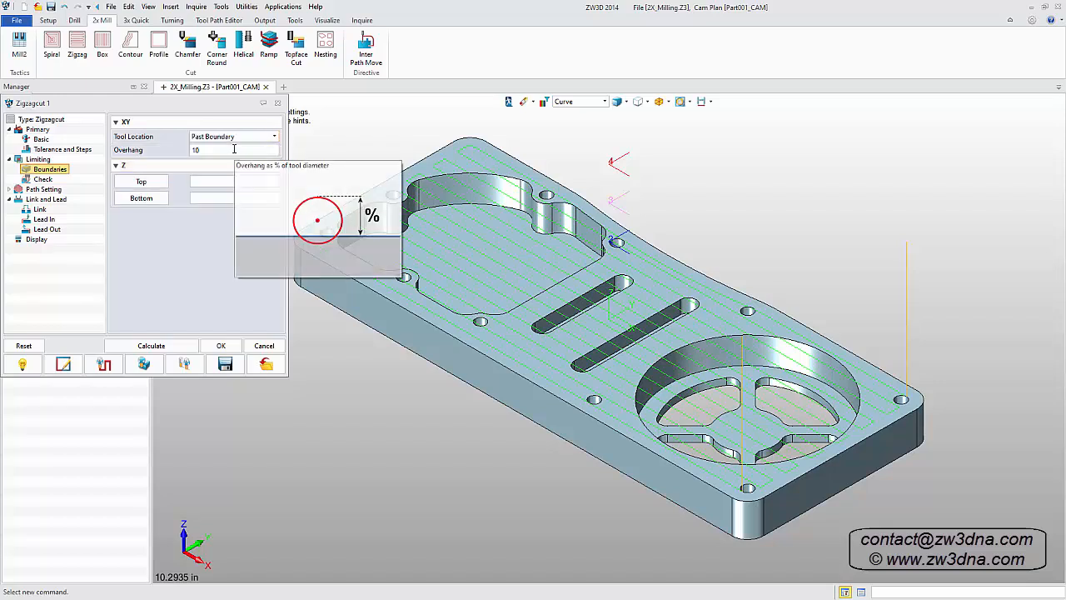
pyautogui.click(221, 345)
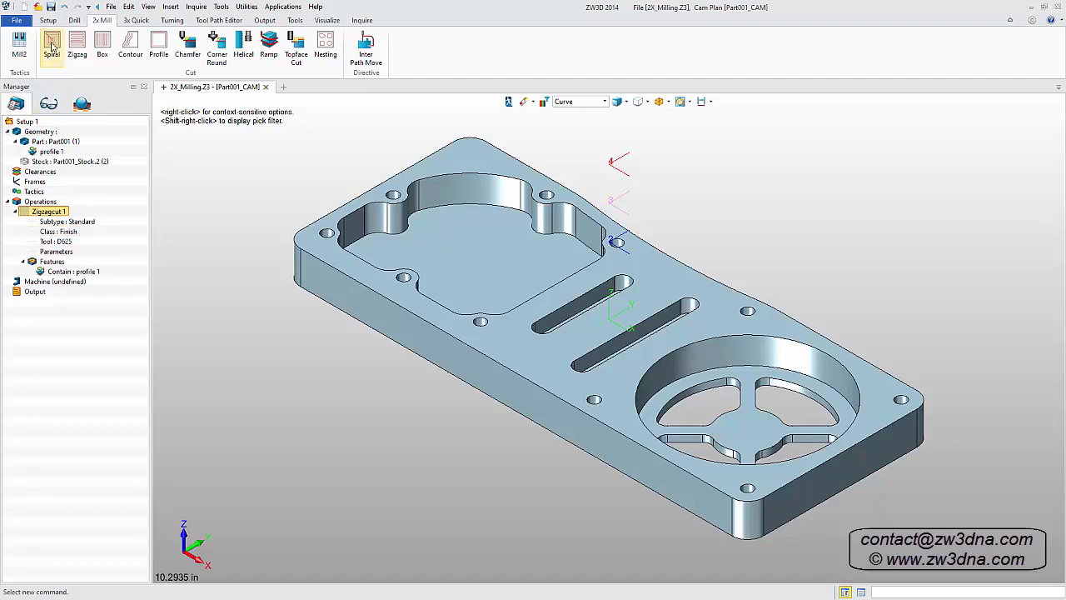
# Start a spiral cut with a new profile feature from the two pocket outlines.
pyautogui.click(59, 44)
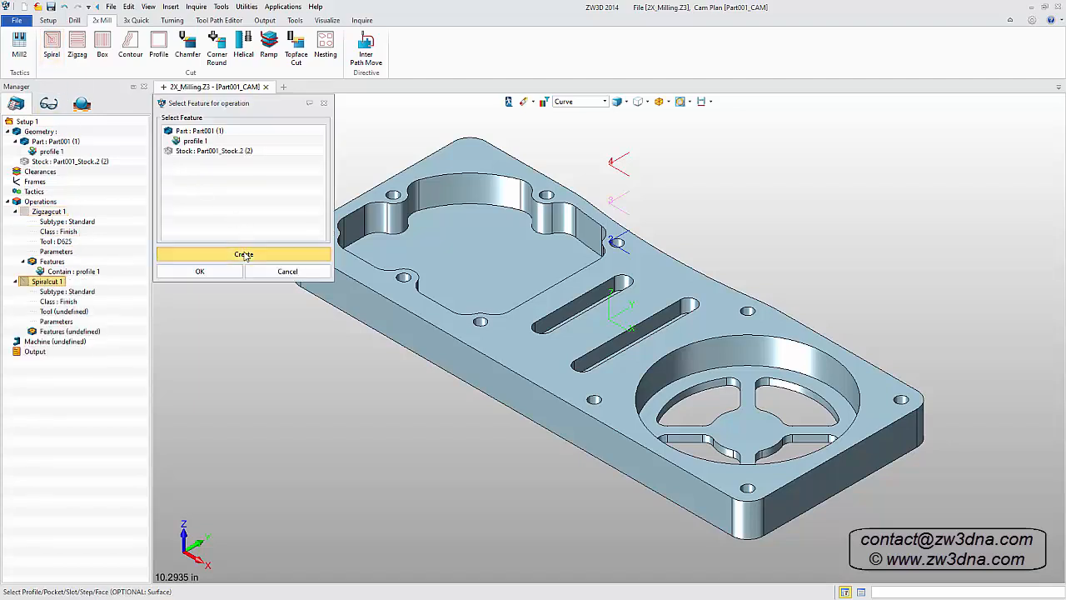
pyautogui.click(243, 254)
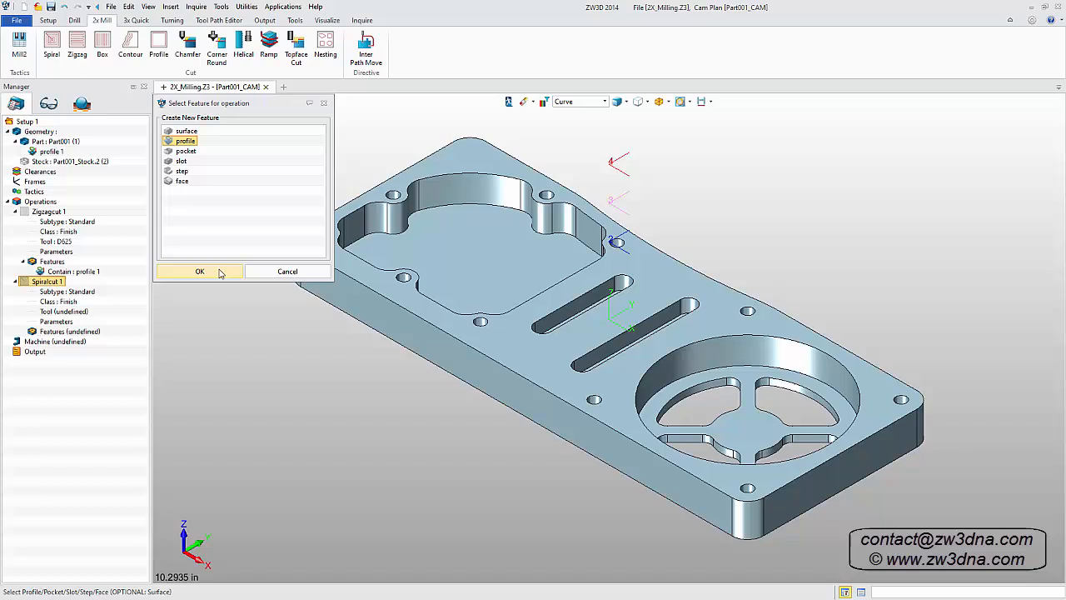
pyautogui.click(199, 270)
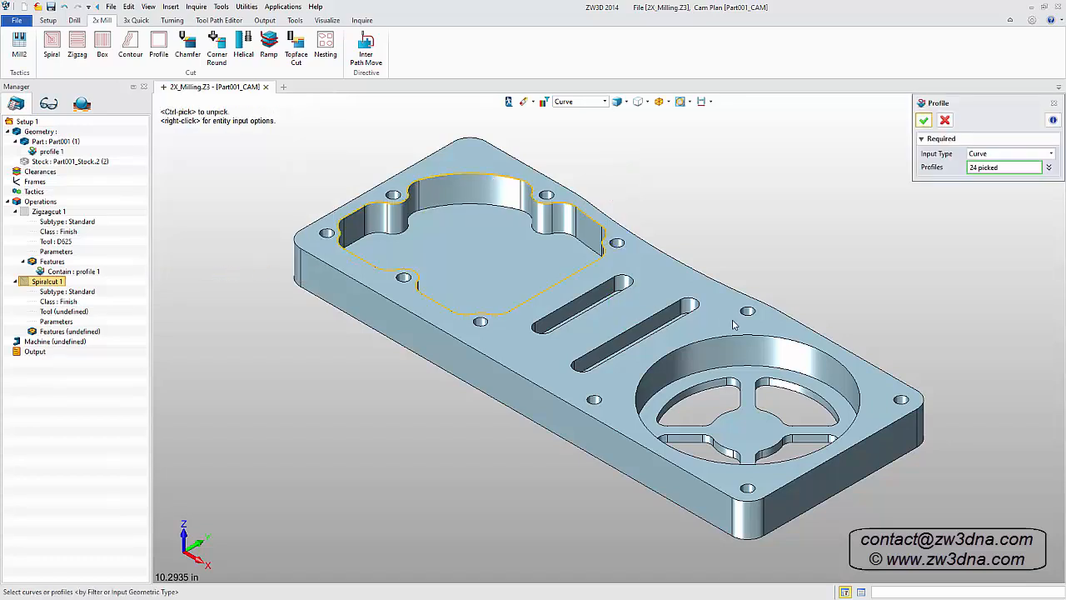
pyautogui.click(923, 119)
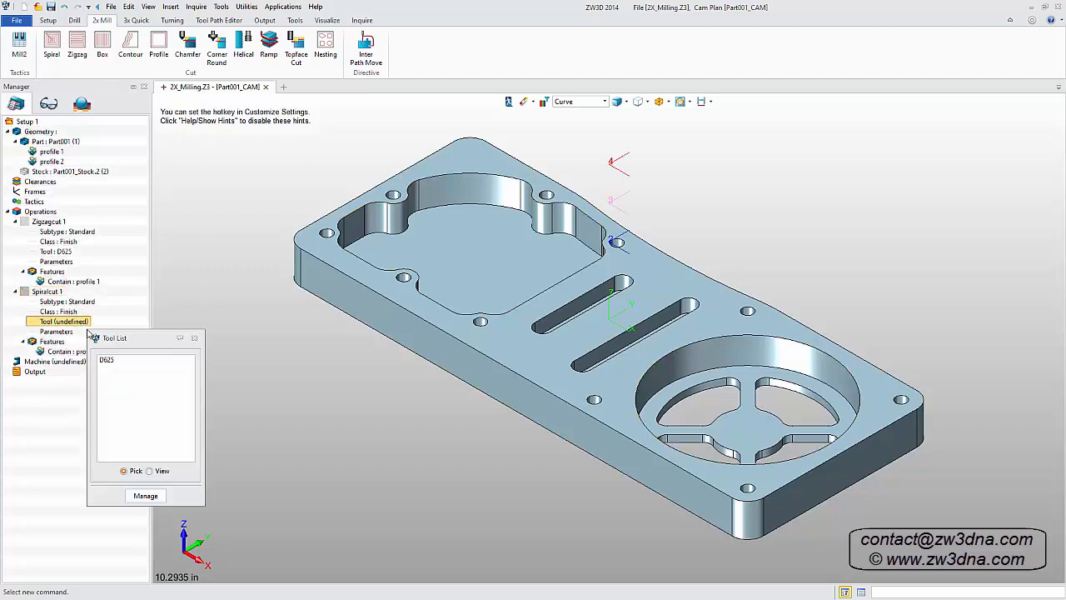
# Use tool D625, Region First cut order, a picked depth limit, then calculate.
pyautogui.click(145, 495)
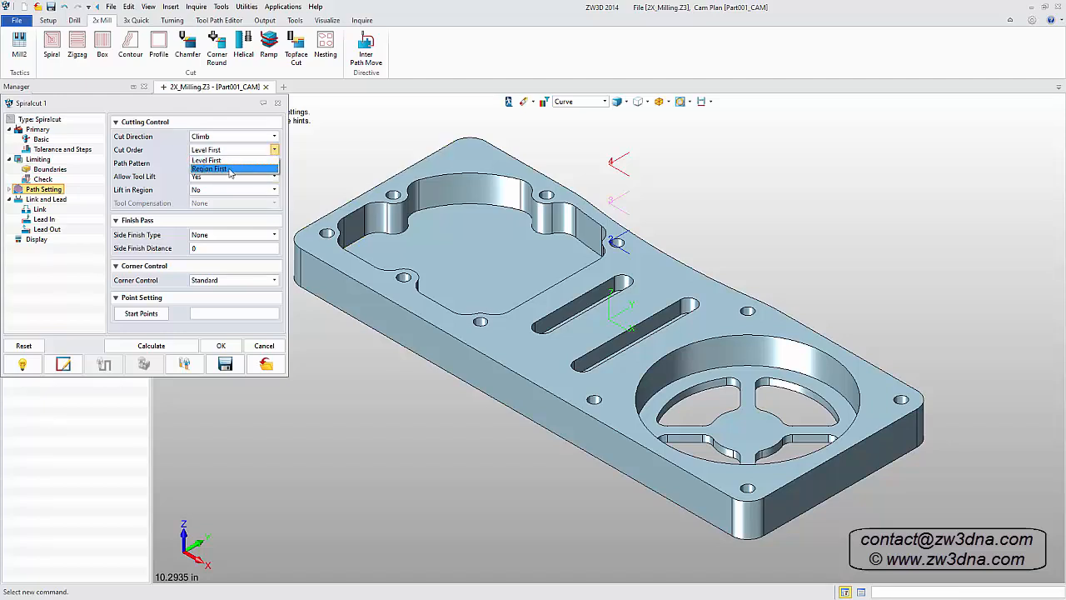
pyautogui.click(50, 168)
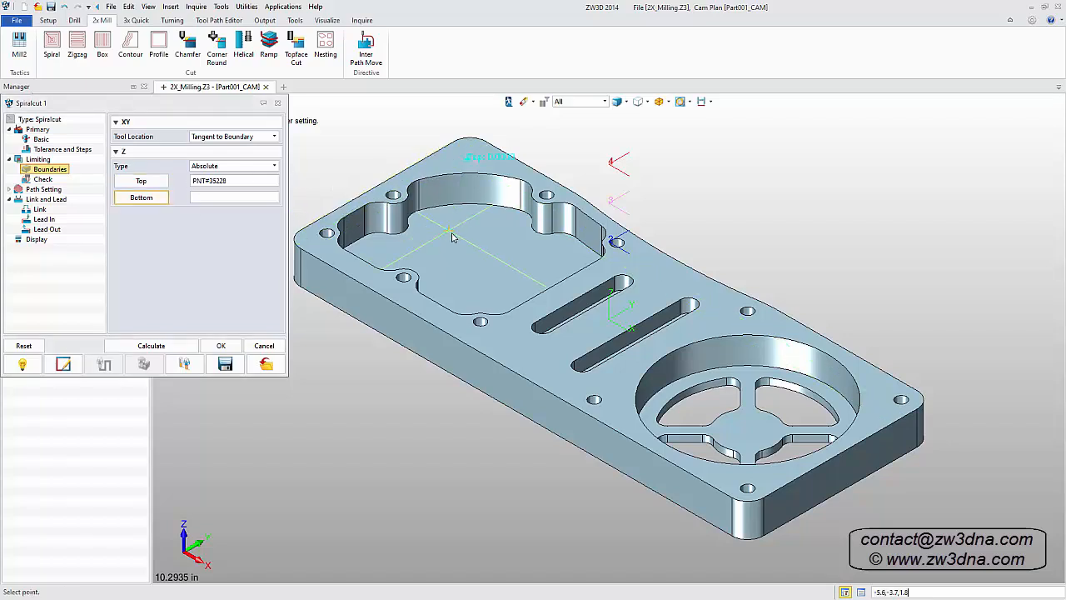
pyautogui.click(220, 344)
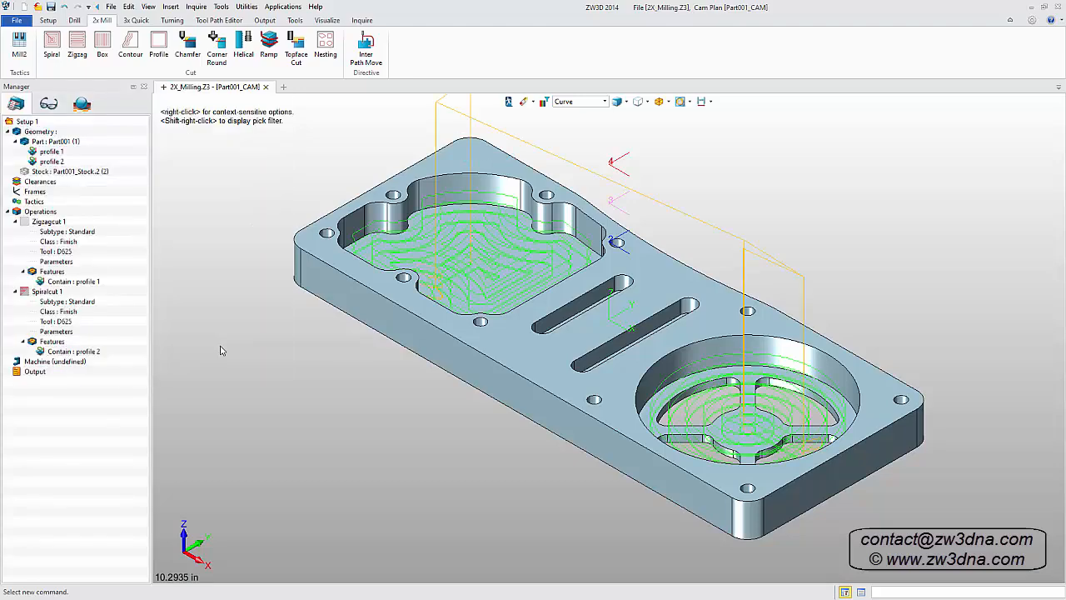
pyautogui.click(45, 291)
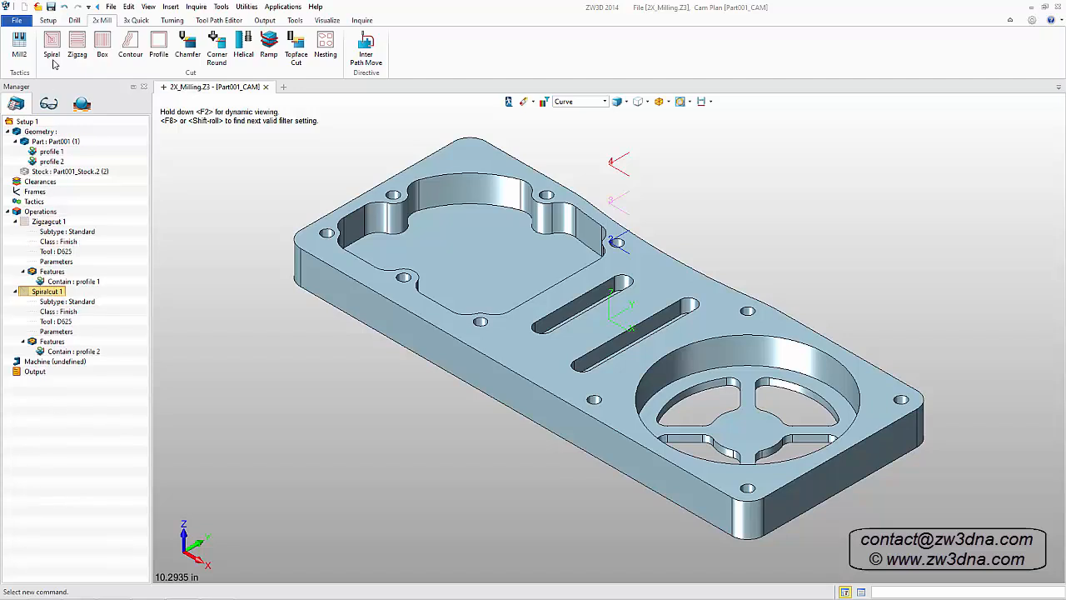
# Start a second spiral cut with a profile feature from the round pocket outlines.
pyautogui.click(53, 41)
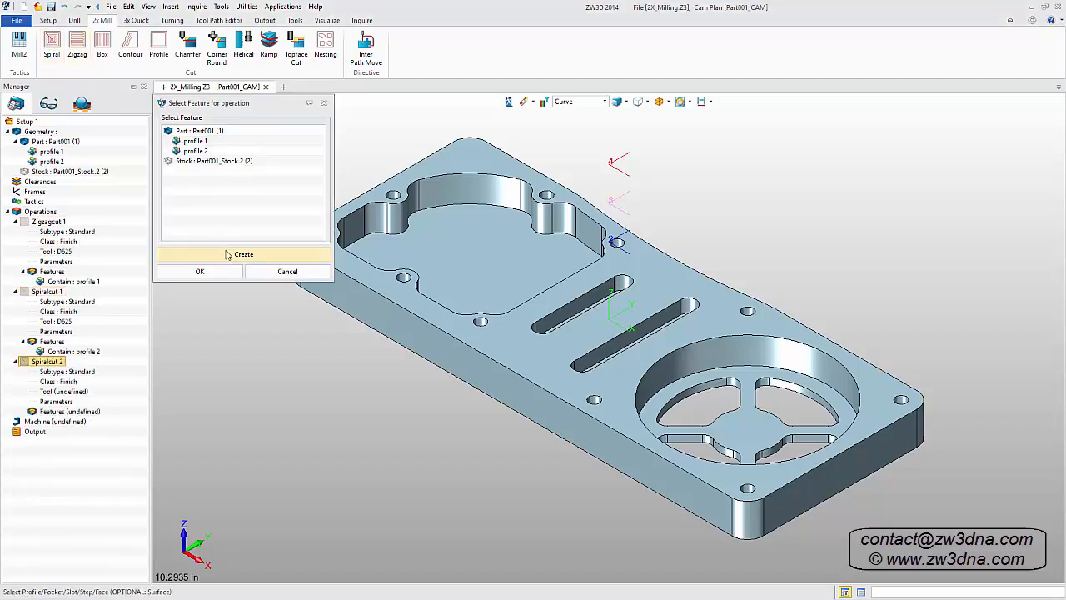
pyautogui.click(243, 254)
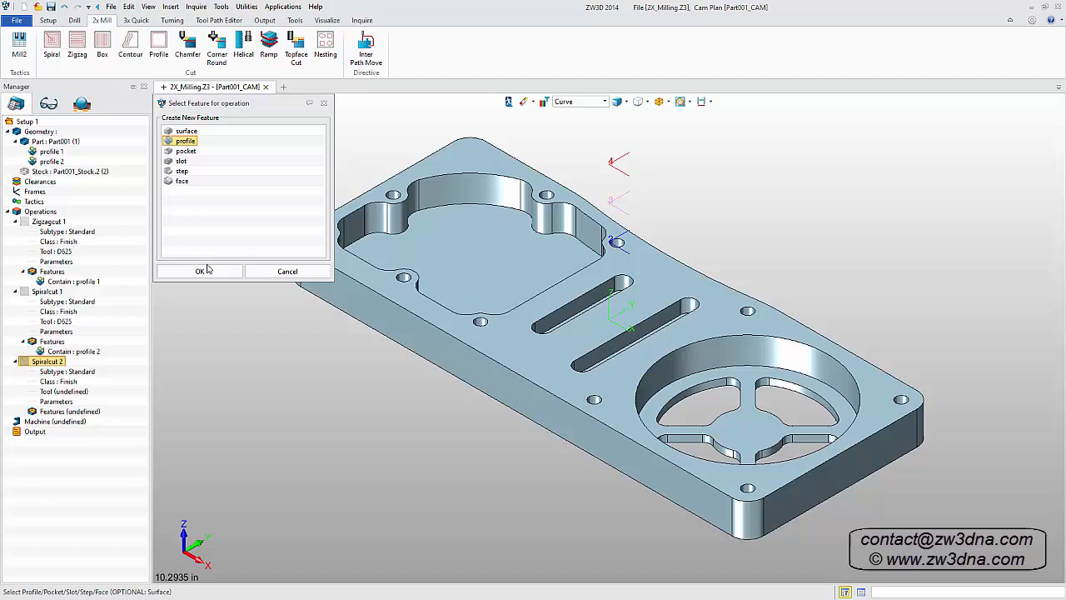
pyautogui.click(200, 270)
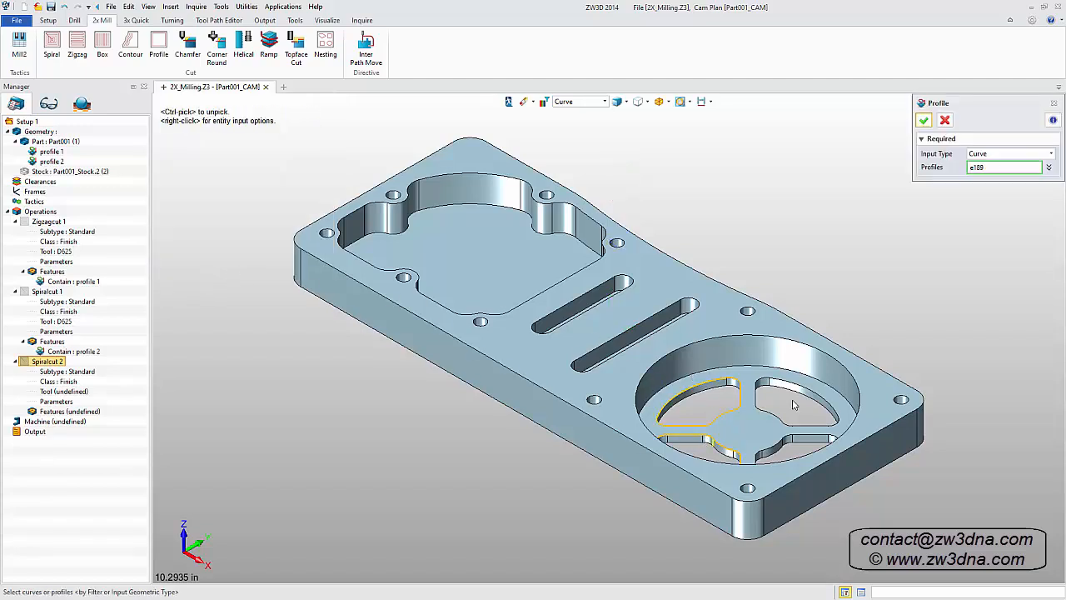
pyautogui.click(791, 404)
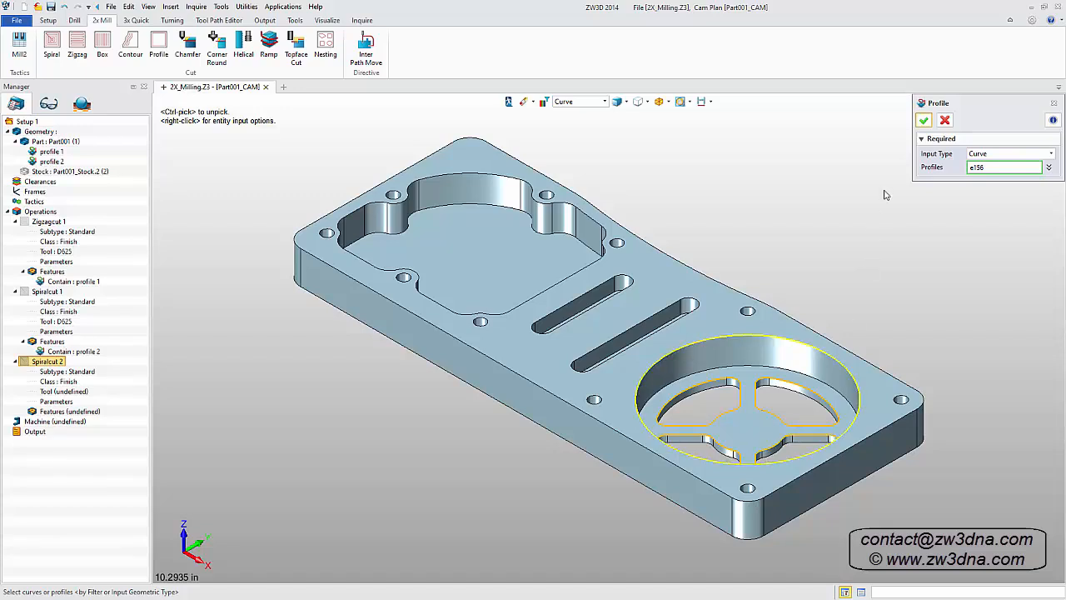
pyautogui.click(923, 120)
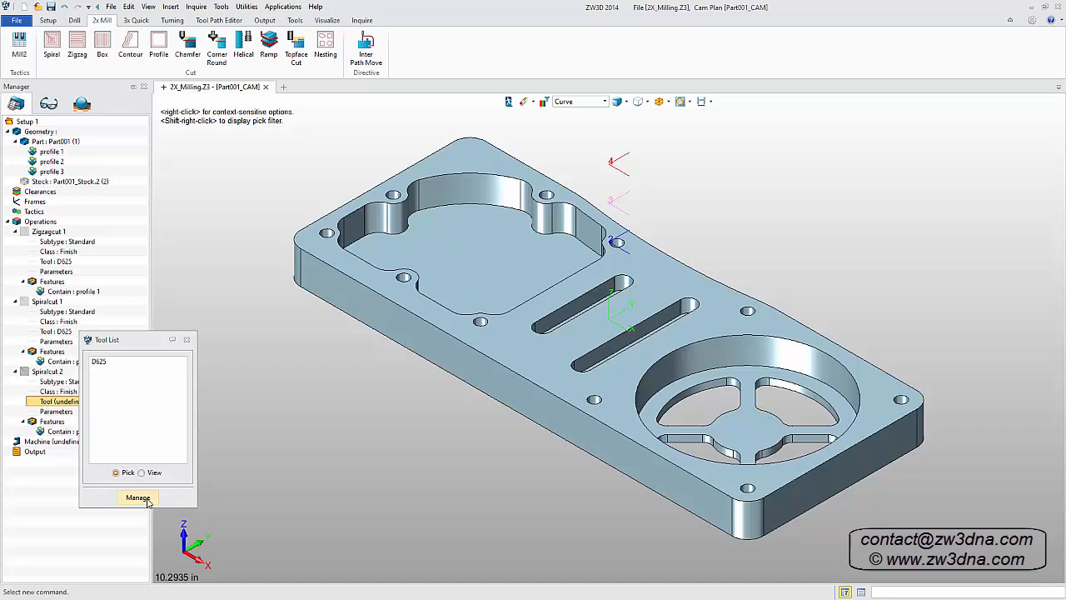
# Create the D375 end mill for Spiralcut 2 and calculate its toolpath.
pyautogui.click(138, 497)
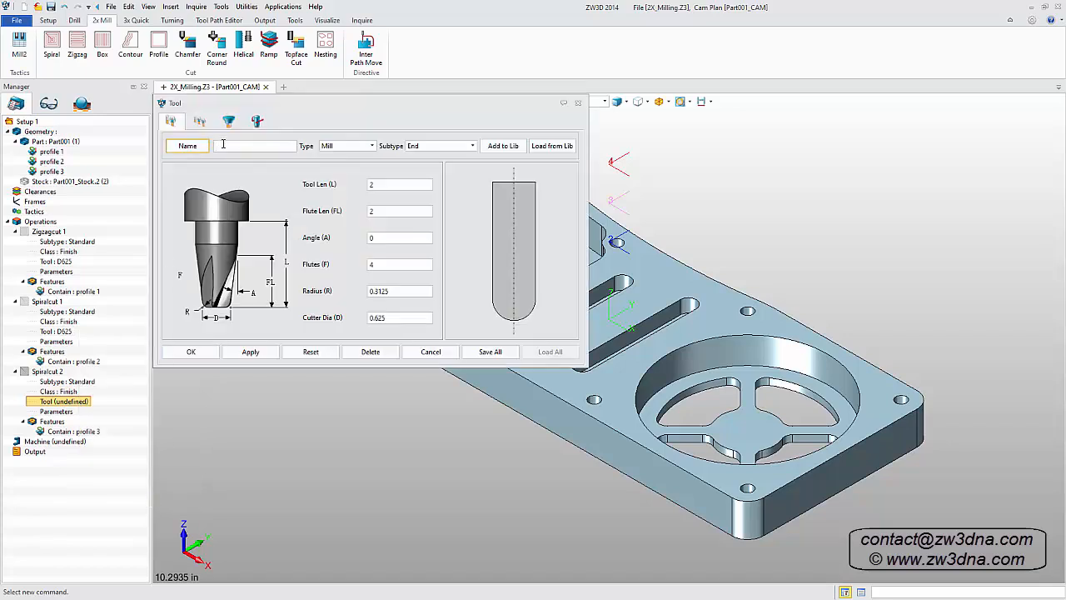
pyautogui.write('D625')
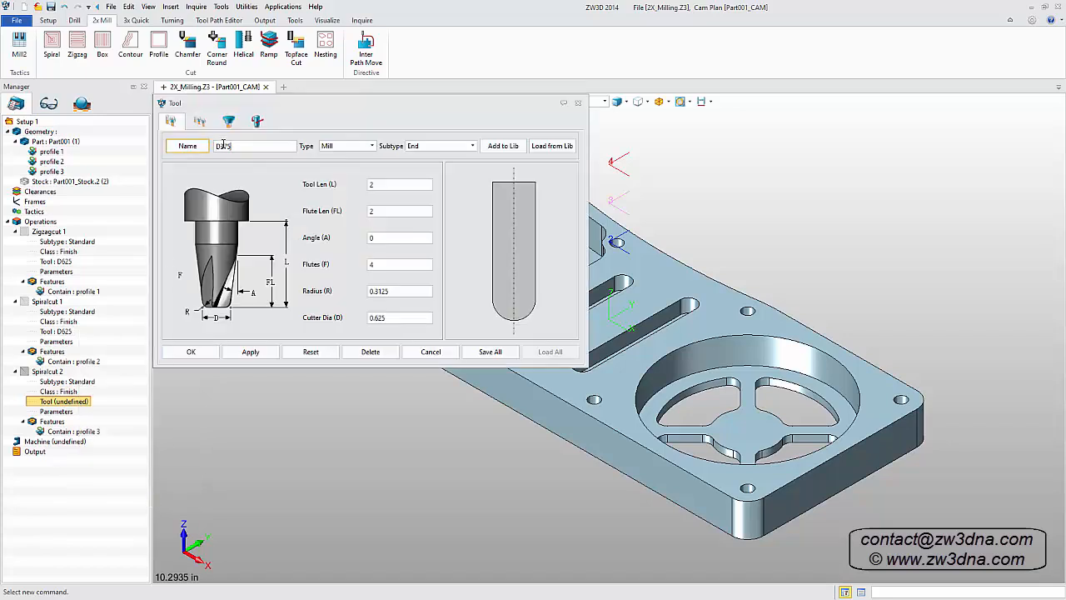
pyautogui.click(398, 290)
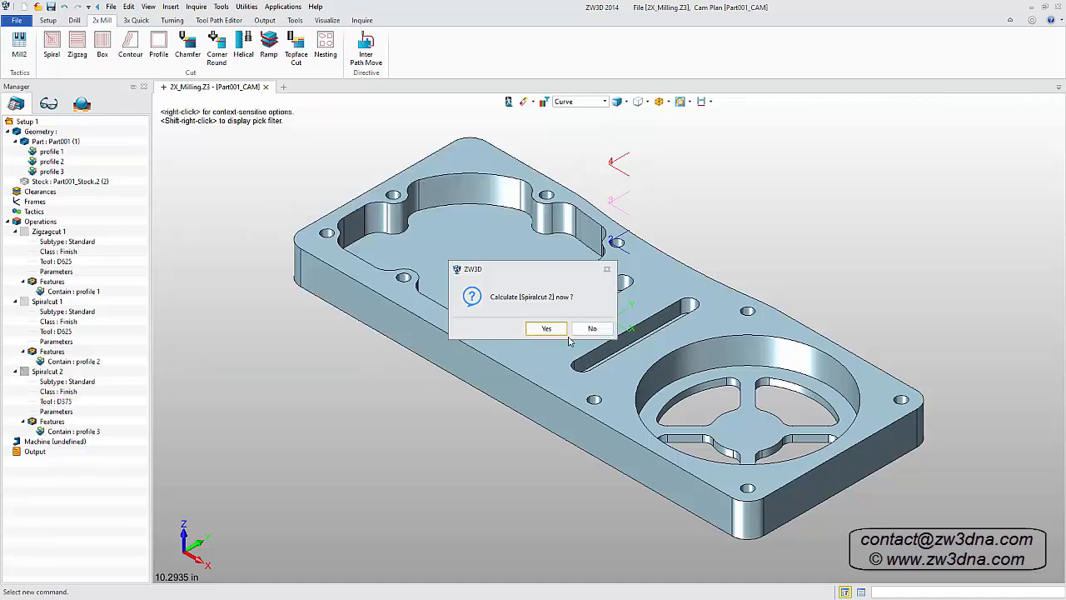
pyautogui.click(591, 328)
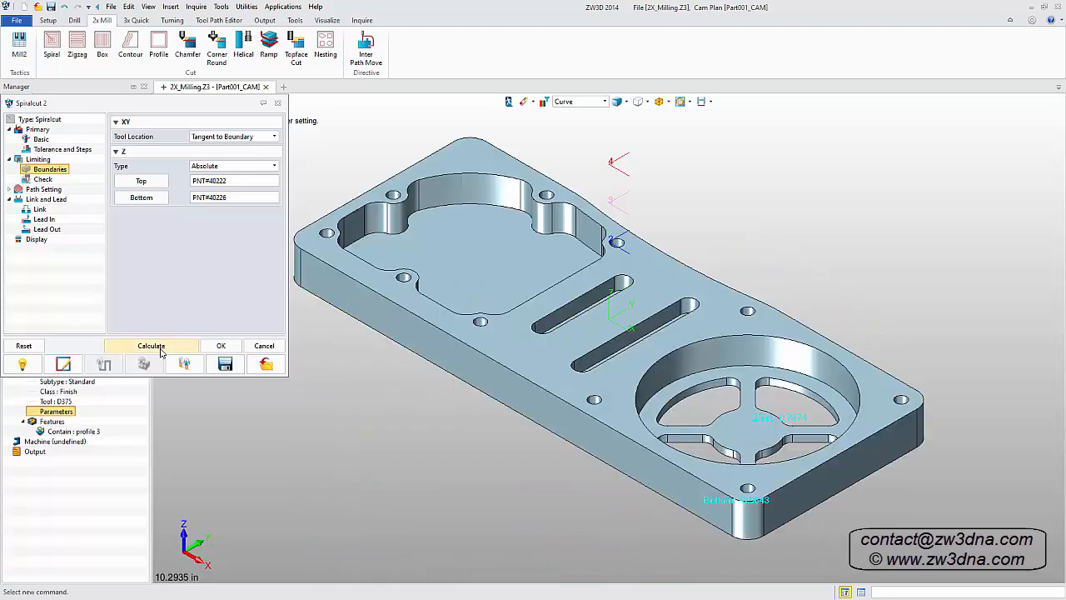
pyautogui.click(151, 346)
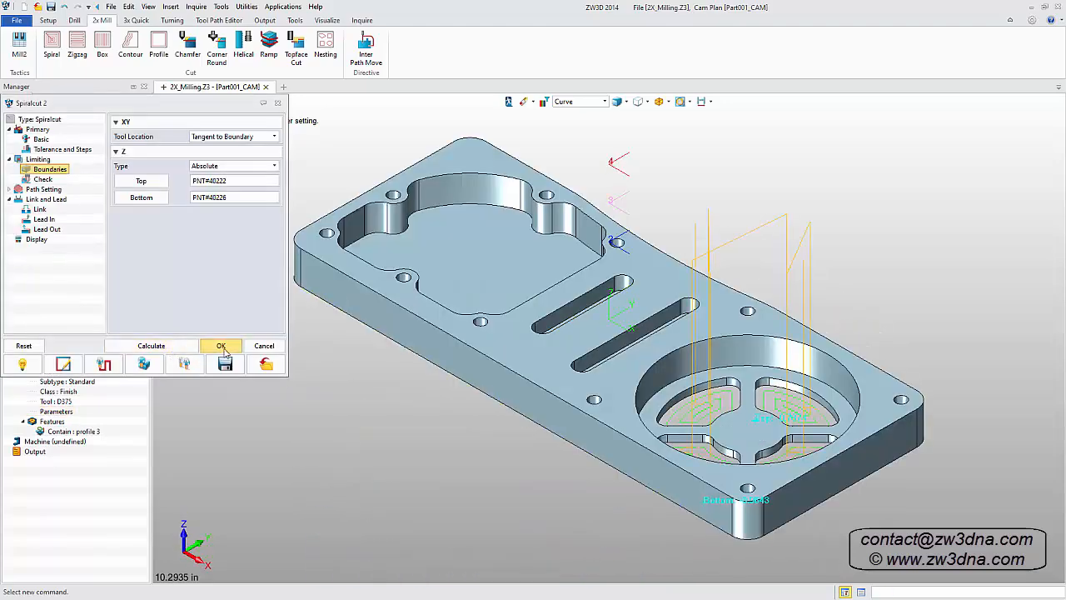
pyautogui.click(221, 346)
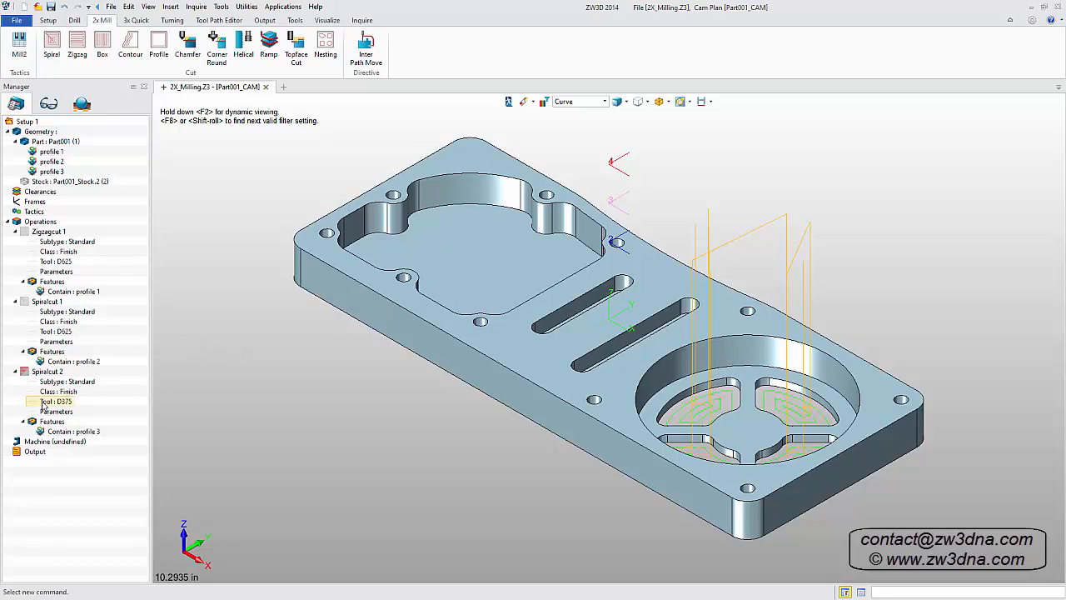
pyautogui.click(48, 370)
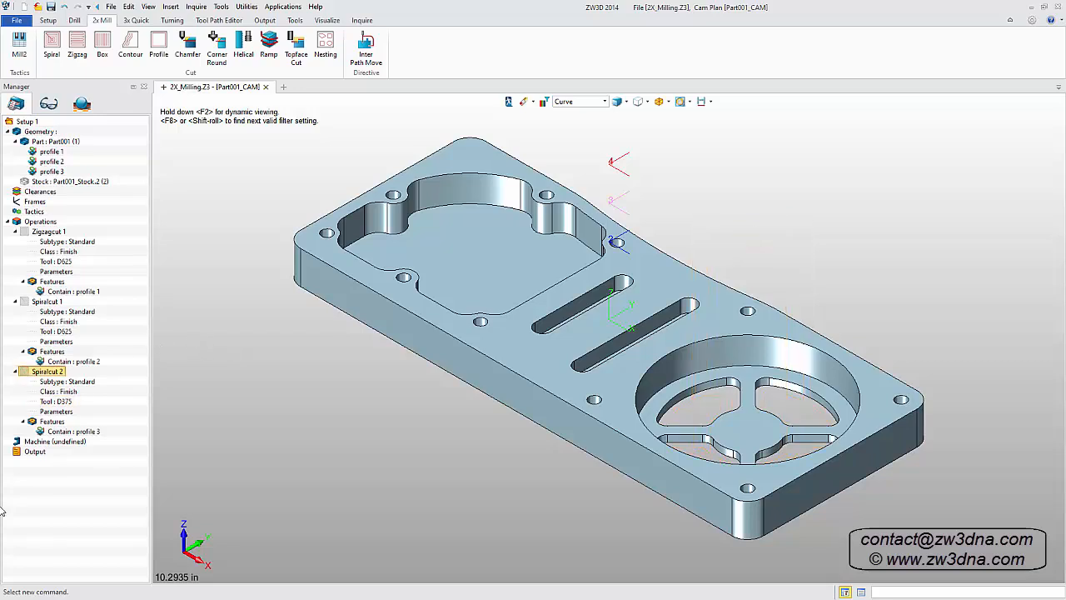
pyautogui.moveTo(200, 191)
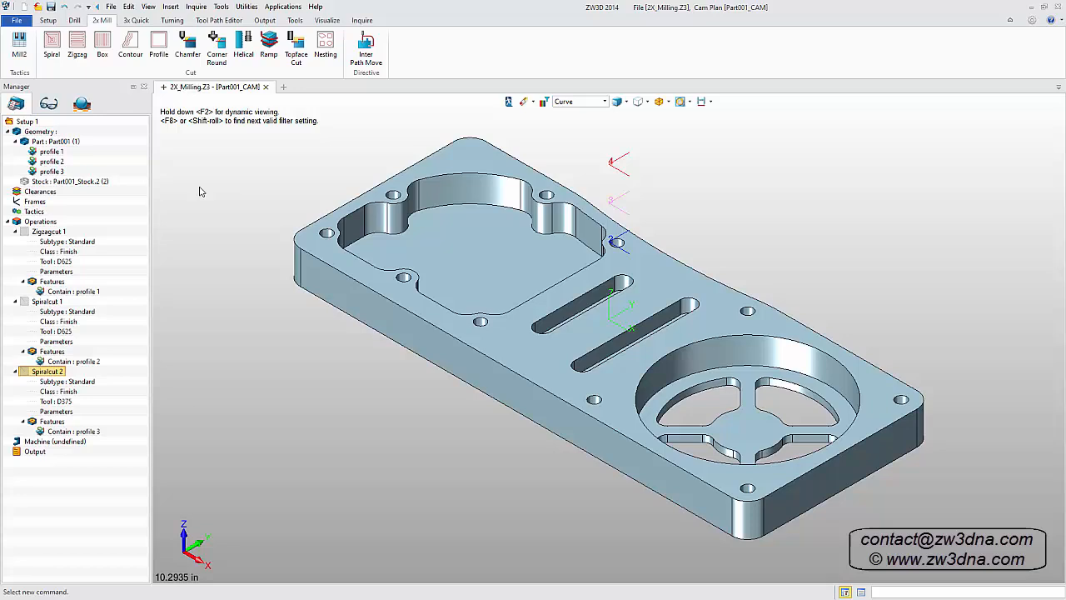
# Insert Rampcut 1 on slot profile 4, cutting the Left side, and calculate it.
pyautogui.click(268, 43)
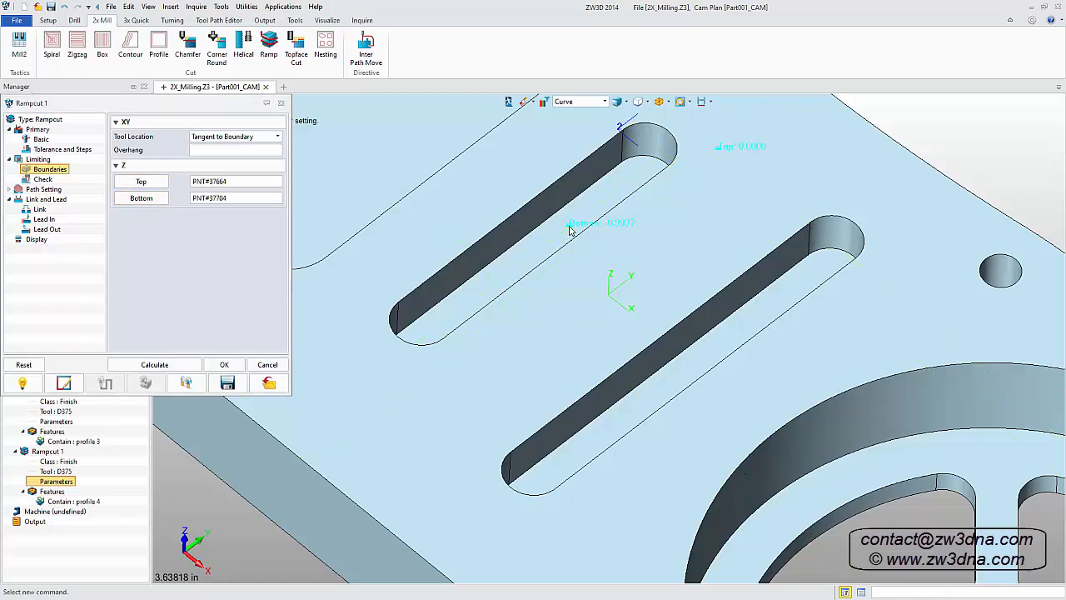
pyautogui.click(42, 189)
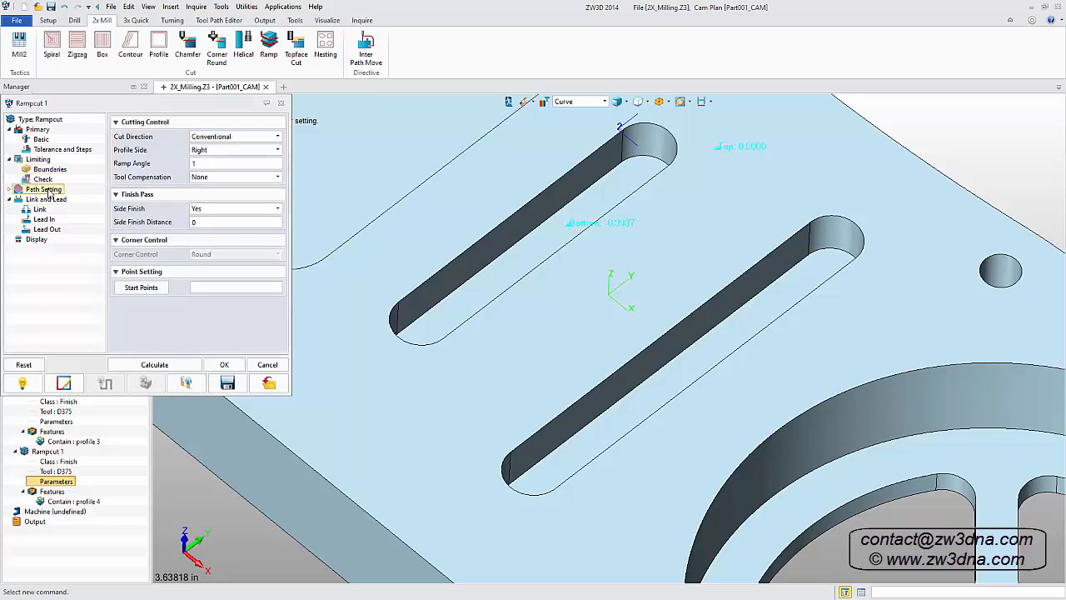
pyautogui.click(277, 149)
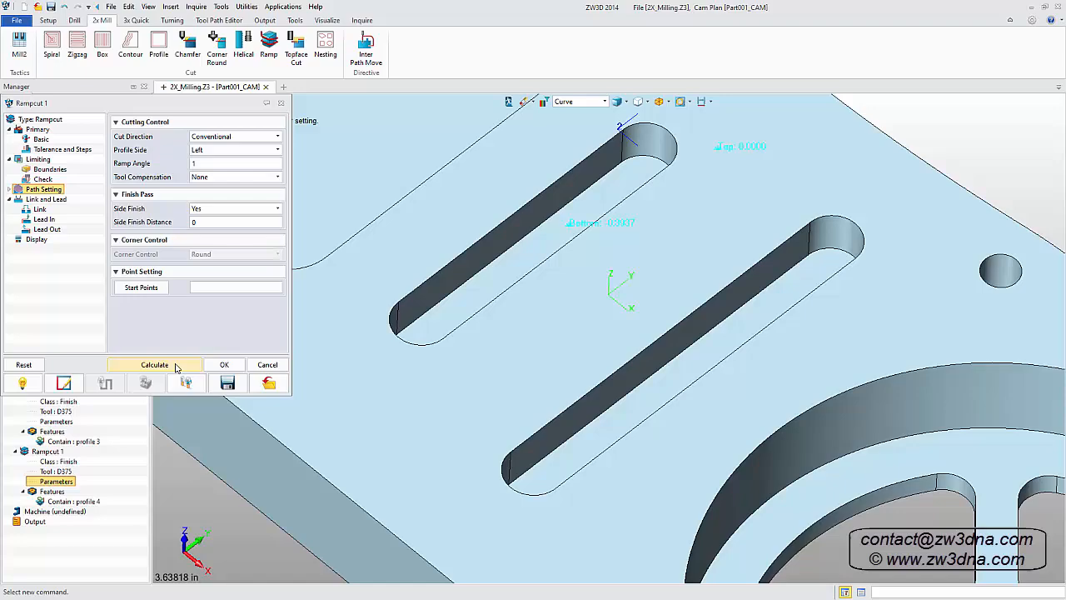
pyautogui.click(154, 365)
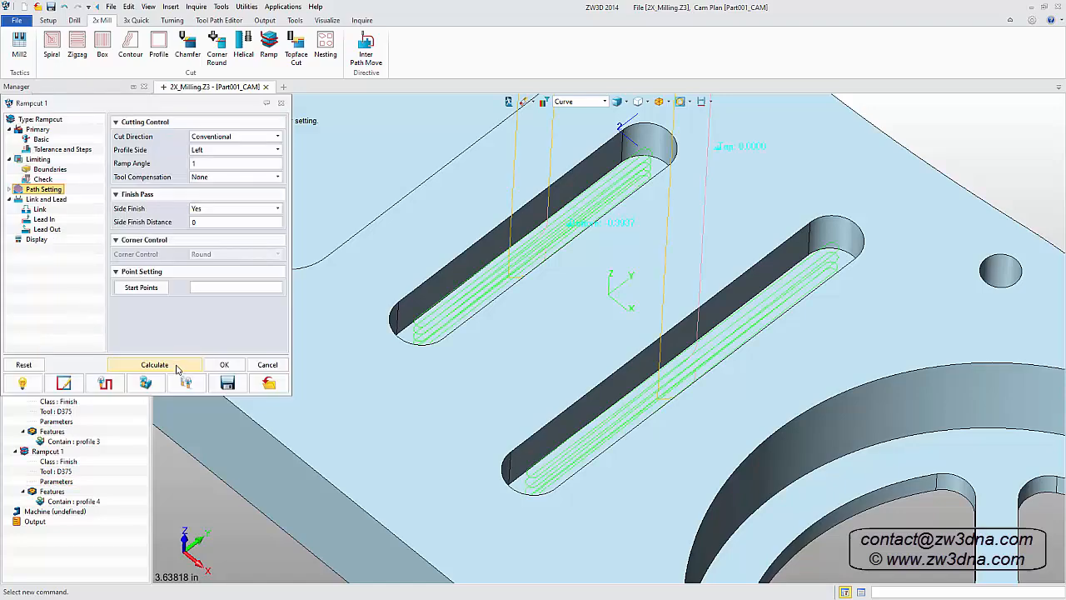
pyautogui.click(224, 364)
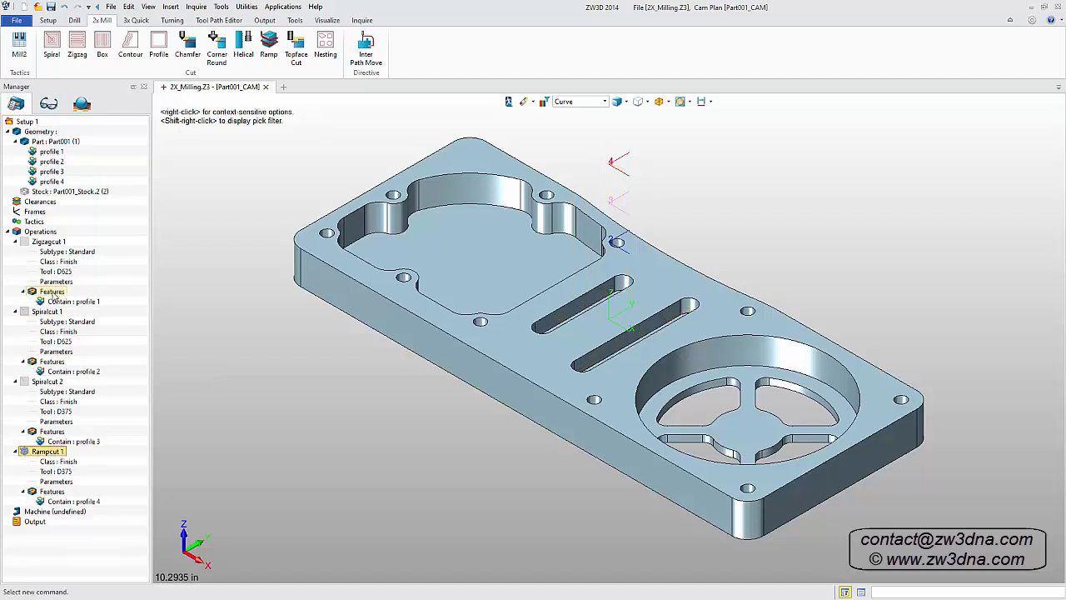
# Insert Hole Tactic 1 using part and stock features to generate drill operations.
pyautogui.rightClick(33, 221)
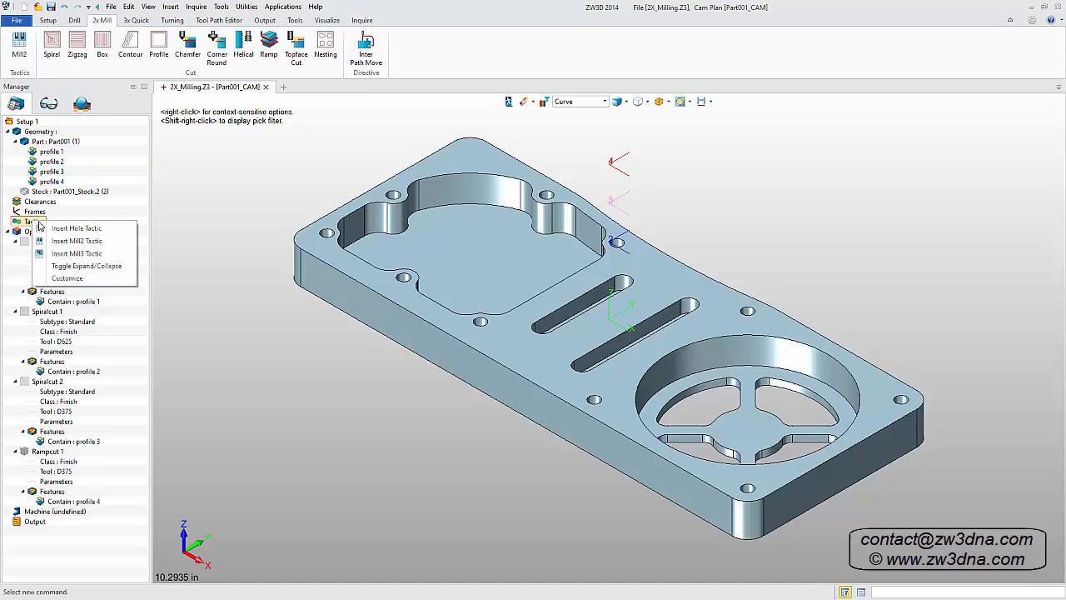
pyautogui.click(76, 228)
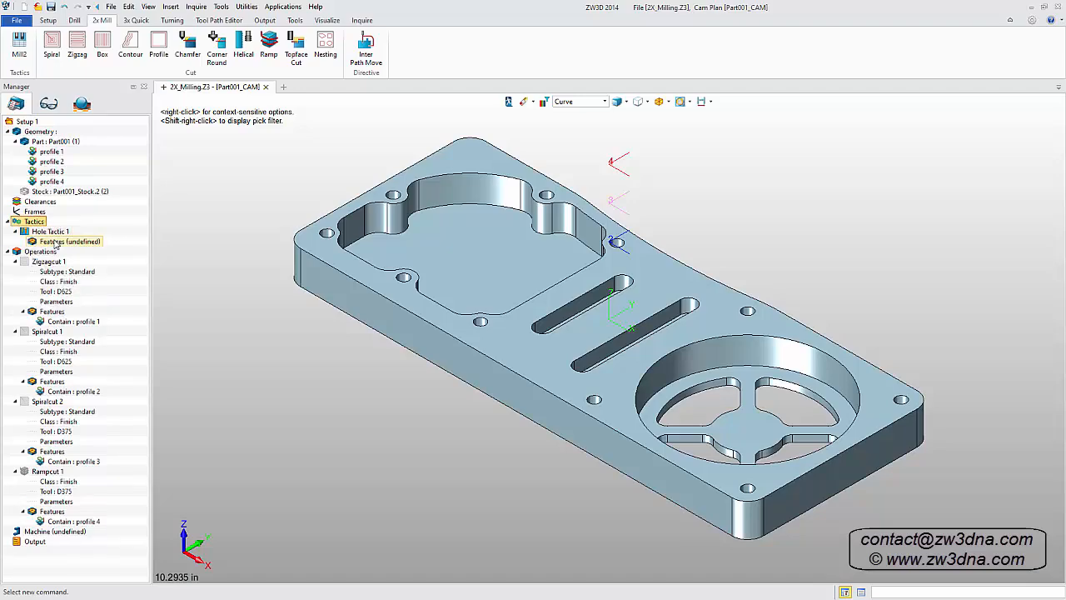
pyautogui.doubleClick(69, 240)
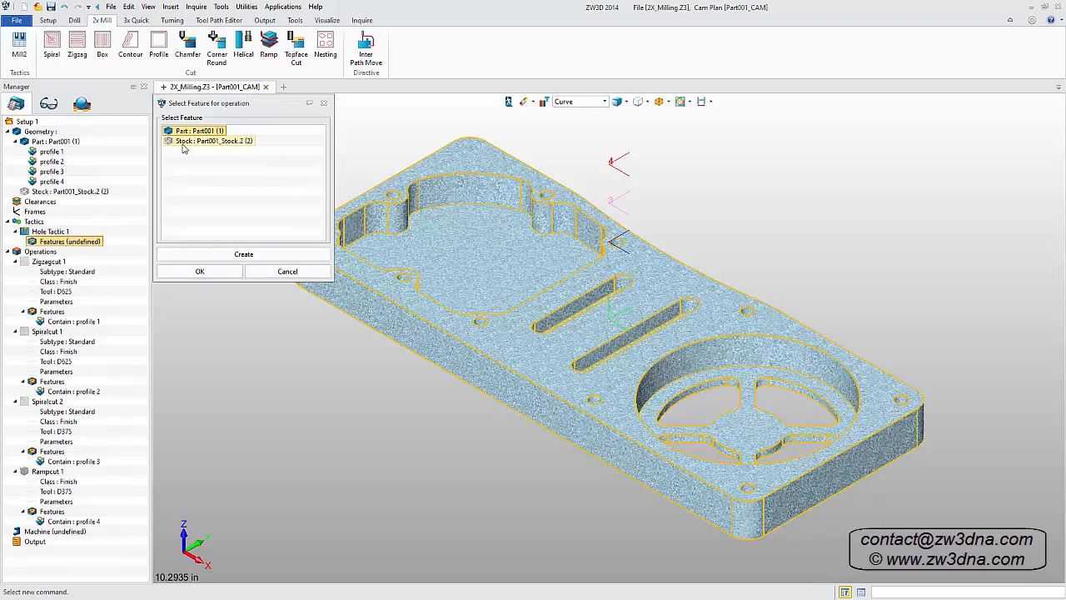
pyautogui.click(199, 271)
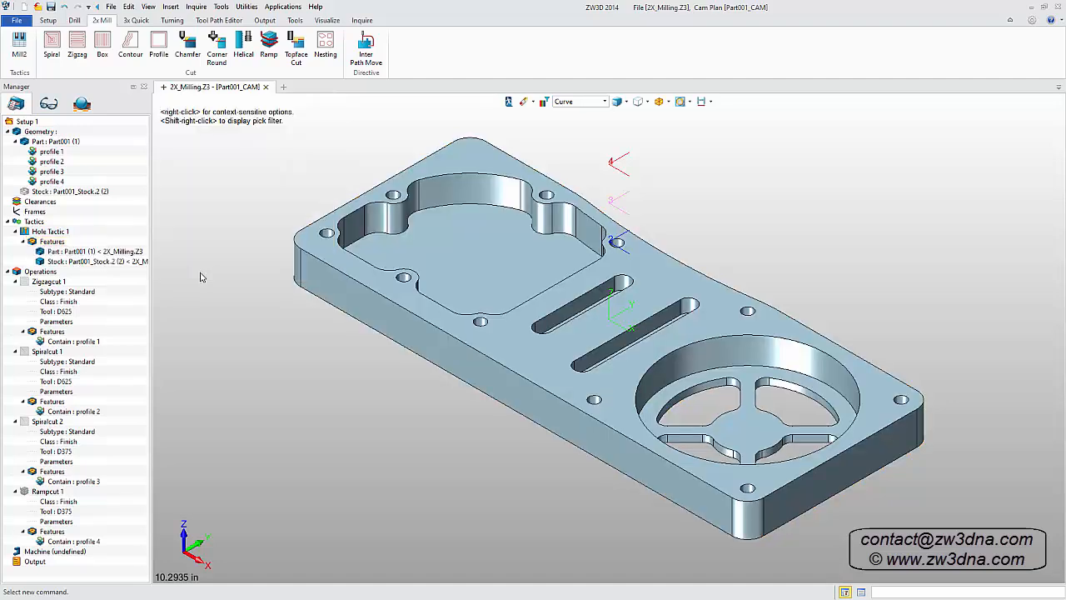
pyautogui.rightClick(46, 232)
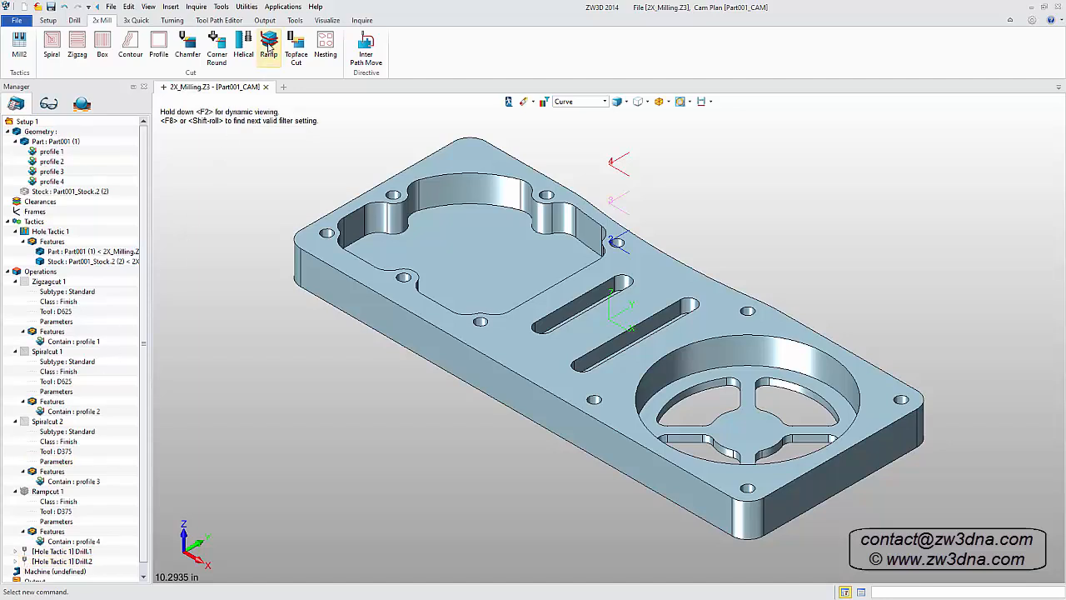
# Insert Rampcut 2 on outer-contour profile 1 with the D375 tool and accept it.
pyautogui.click(268, 45)
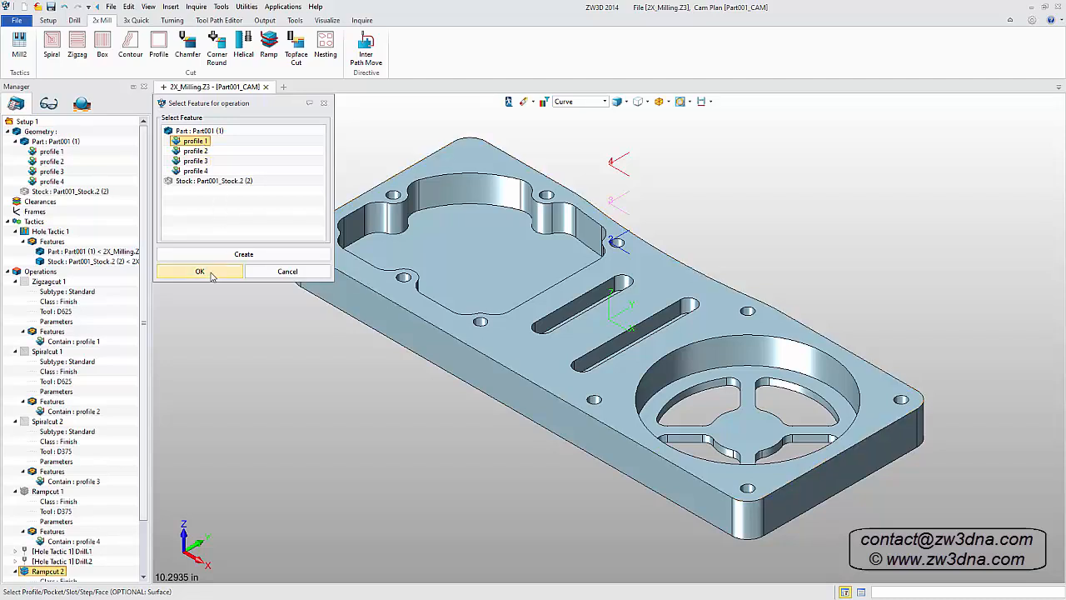
pyautogui.click(199, 271)
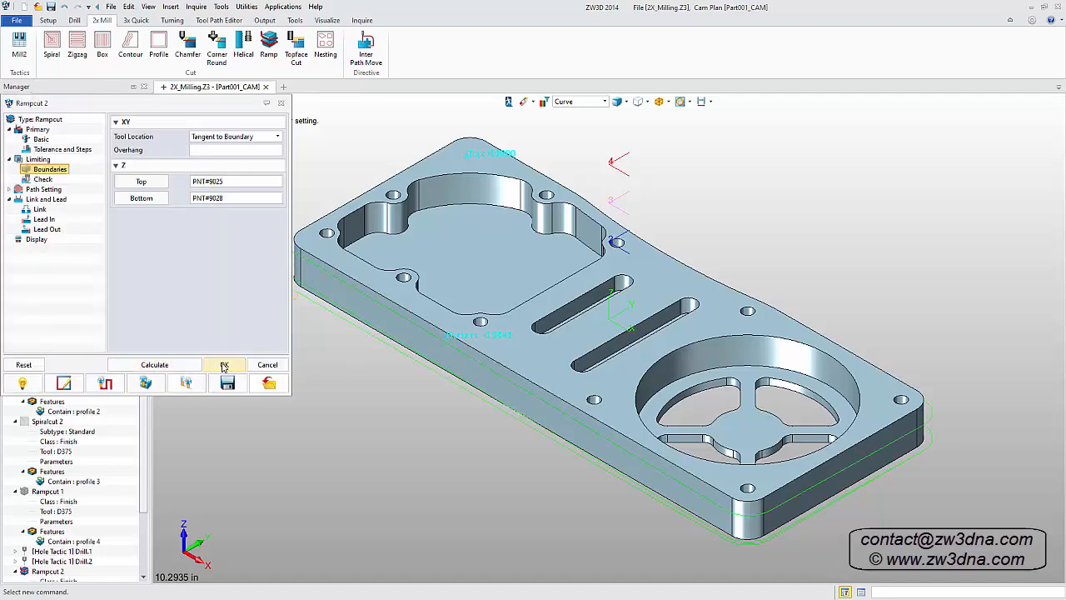
pyautogui.click(223, 365)
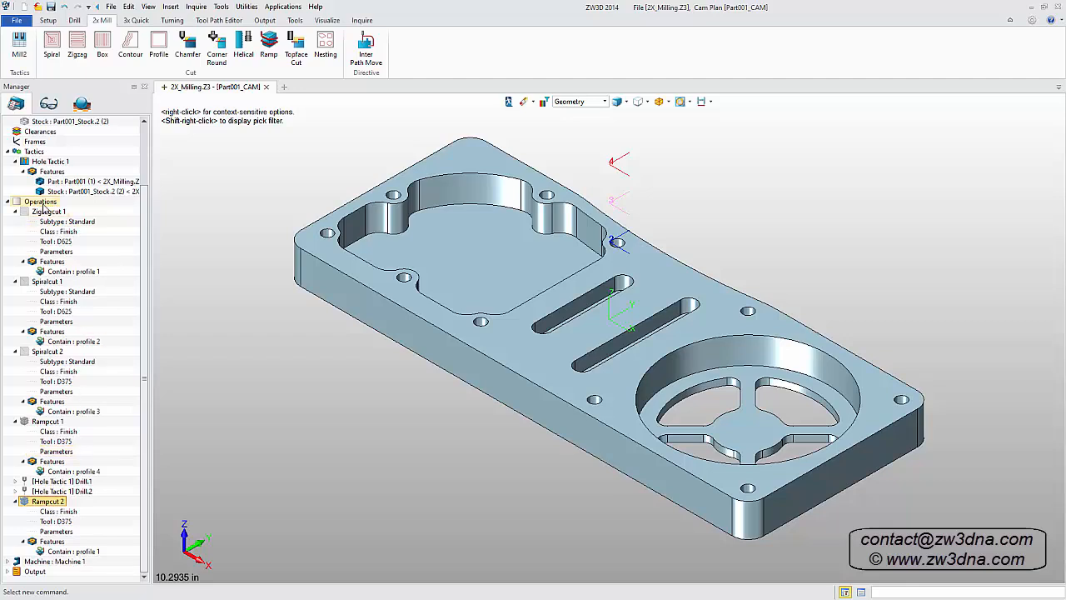
pyautogui.rightClick(39, 202)
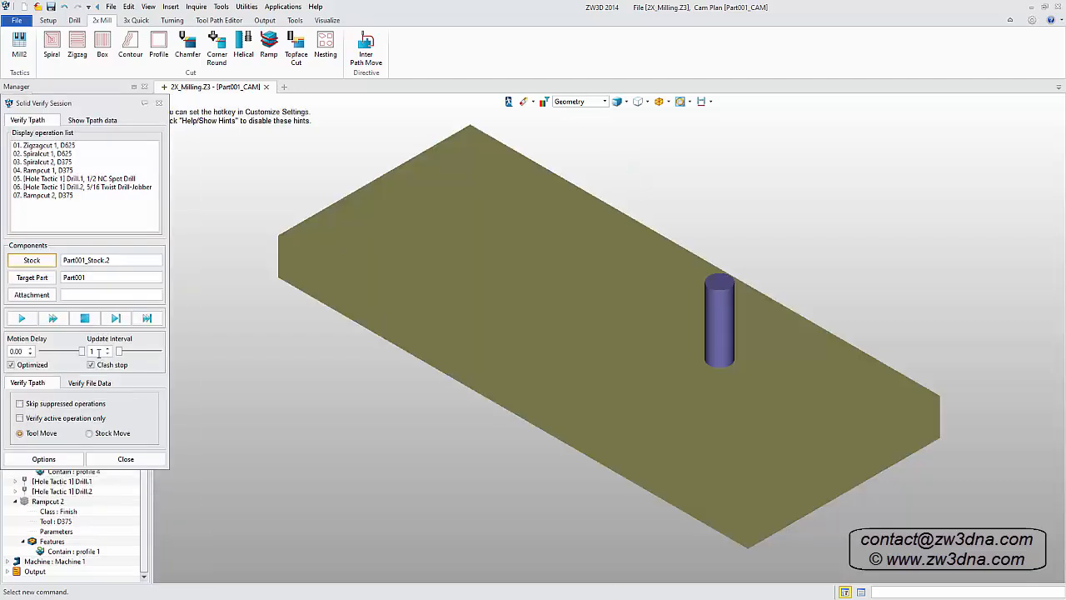
pyautogui.click(20, 318)
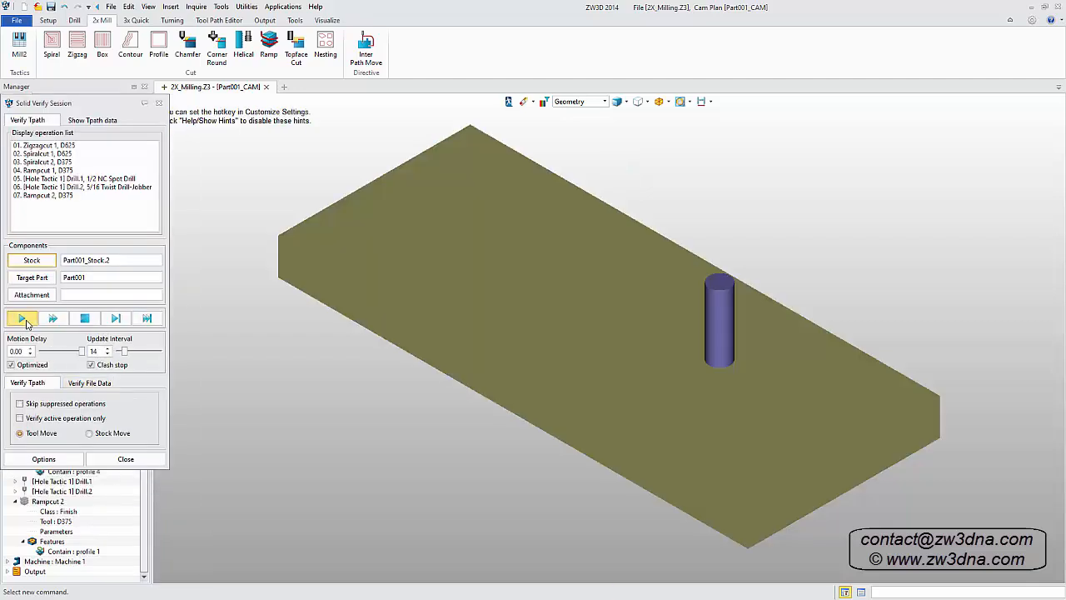
pyautogui.click(19, 319)
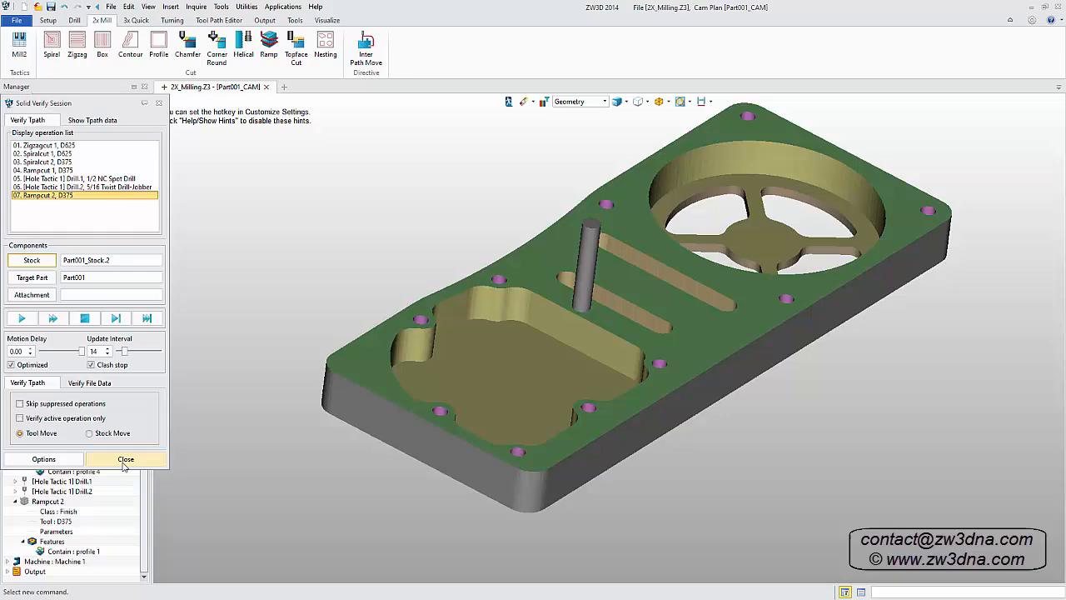
pyautogui.click(126, 458)
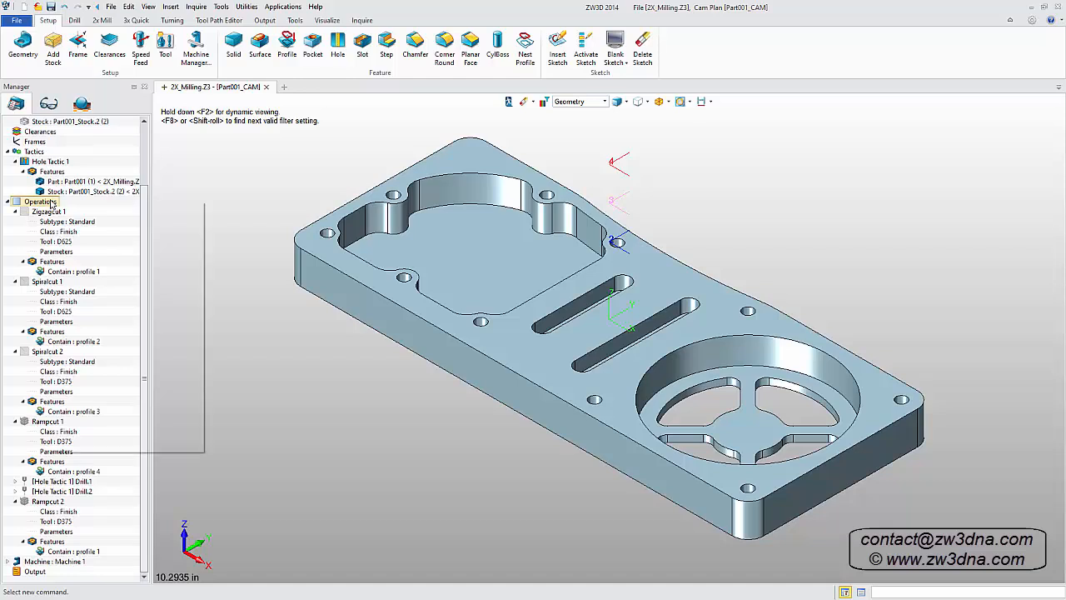
# Output NC for all operations and scroll through the G-code listing.
pyautogui.rightClick(39, 202)
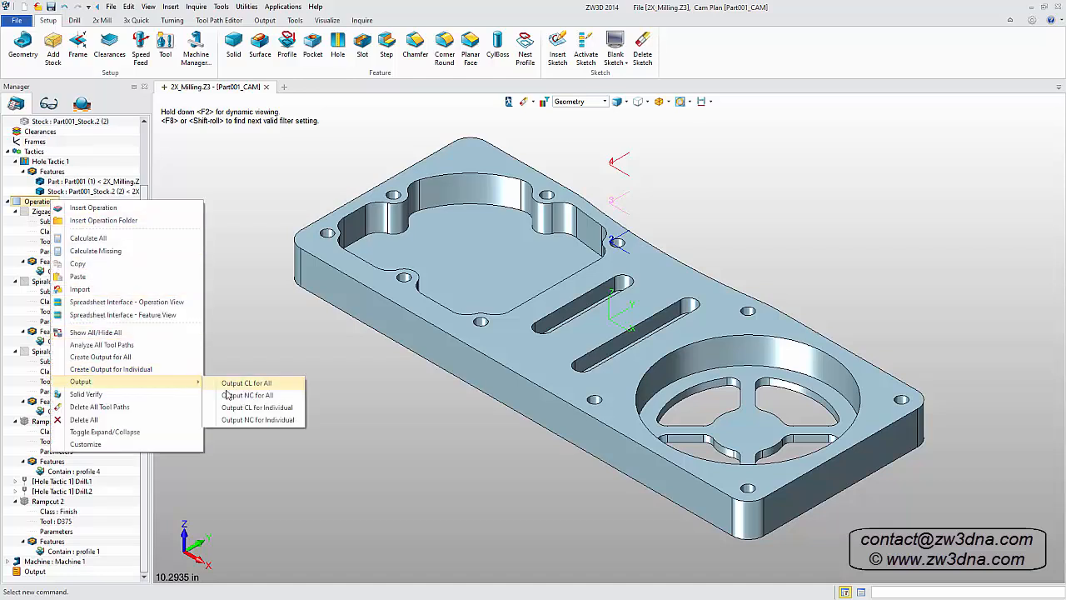
pyautogui.click(248, 394)
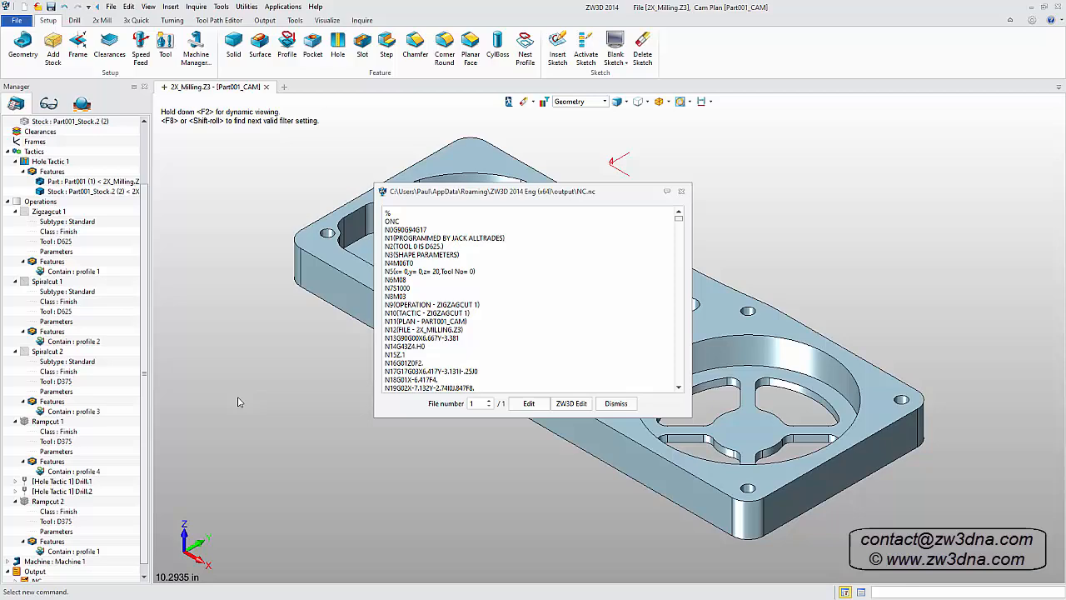
pyautogui.moveTo(681, 220)
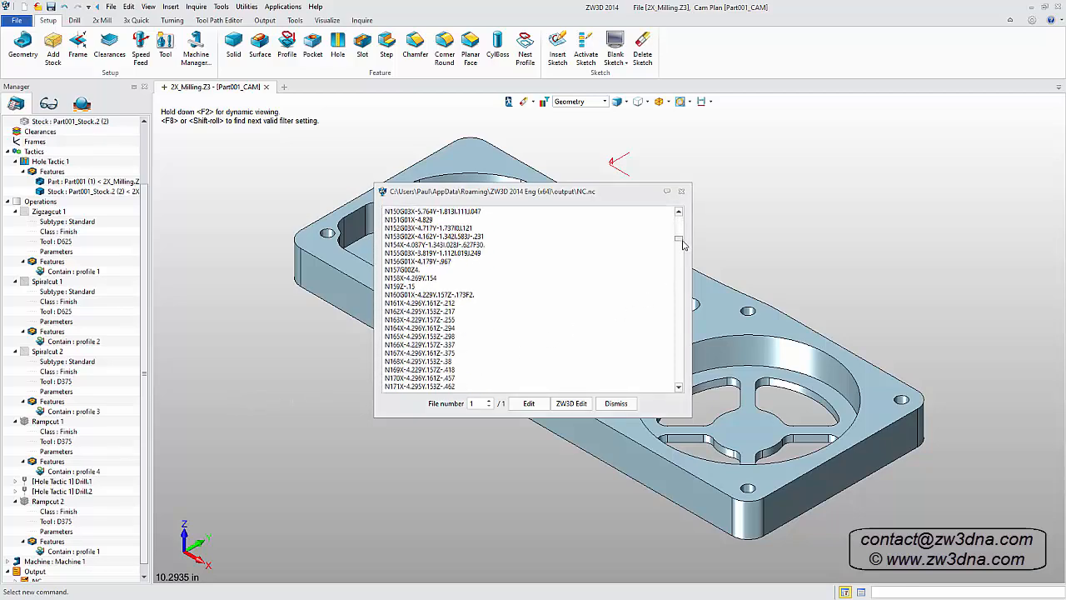
pyautogui.moveTo(679, 241); pyautogui.dragTo(679, 362)
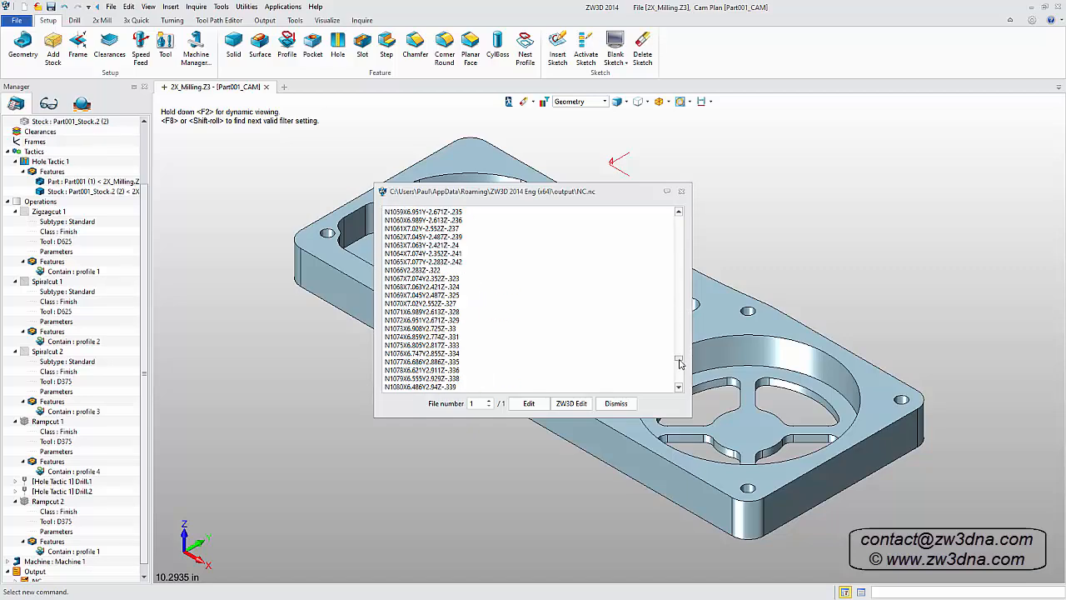